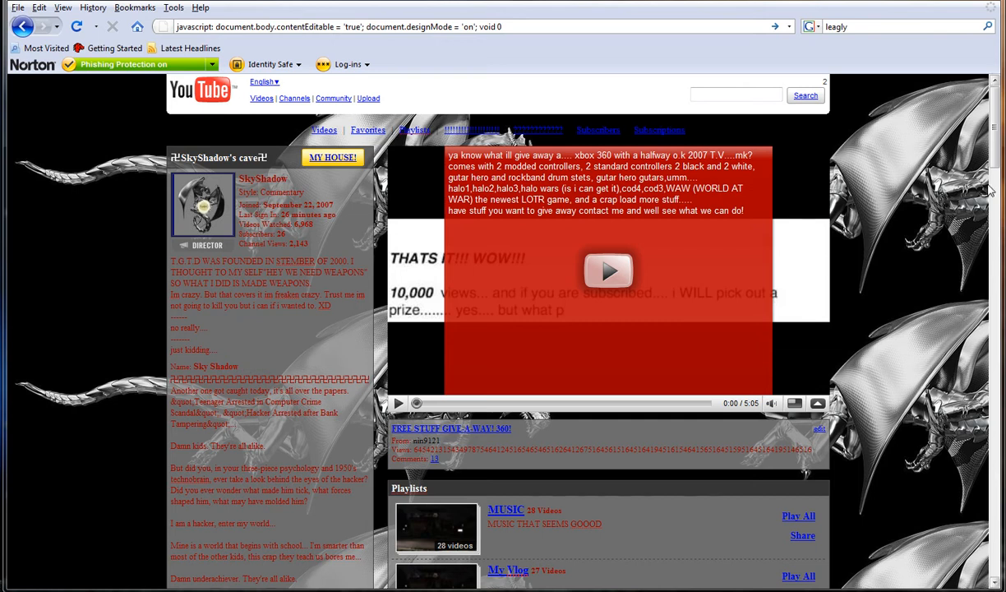
pyautogui.moveTo(714, 174)
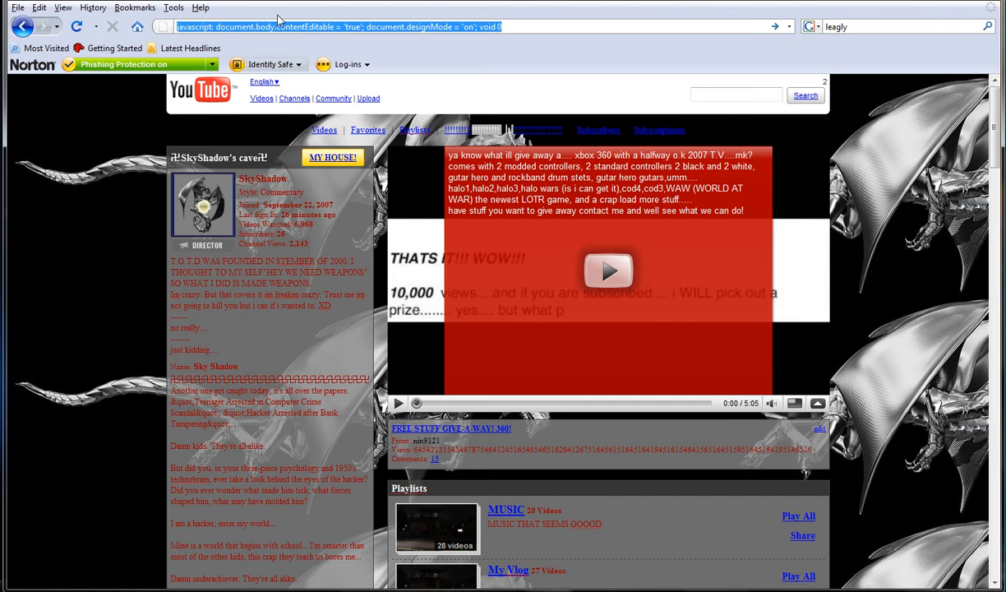
pyautogui.moveTo(480, 7)
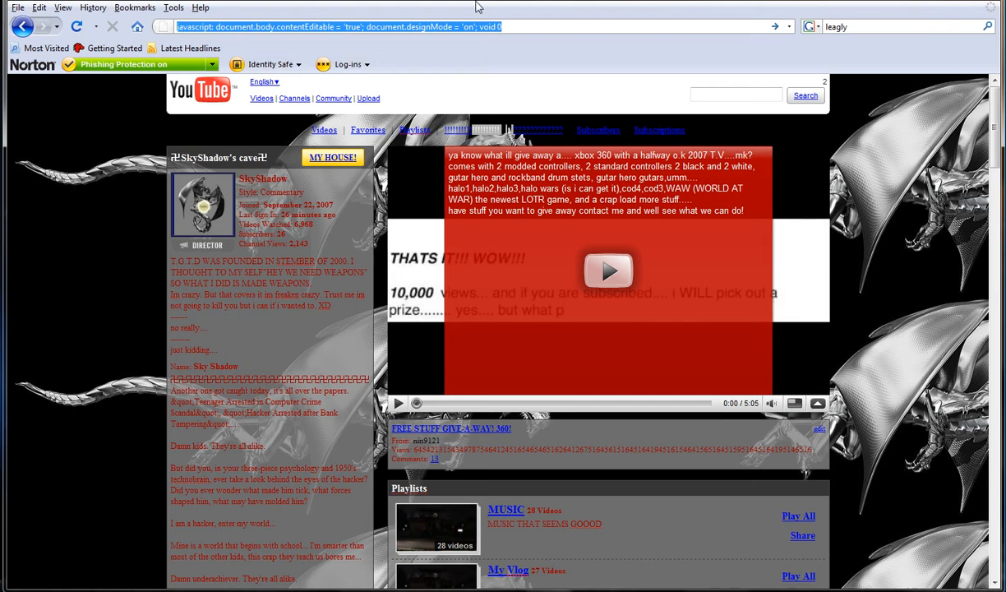
pyautogui.moveTo(564, 16)
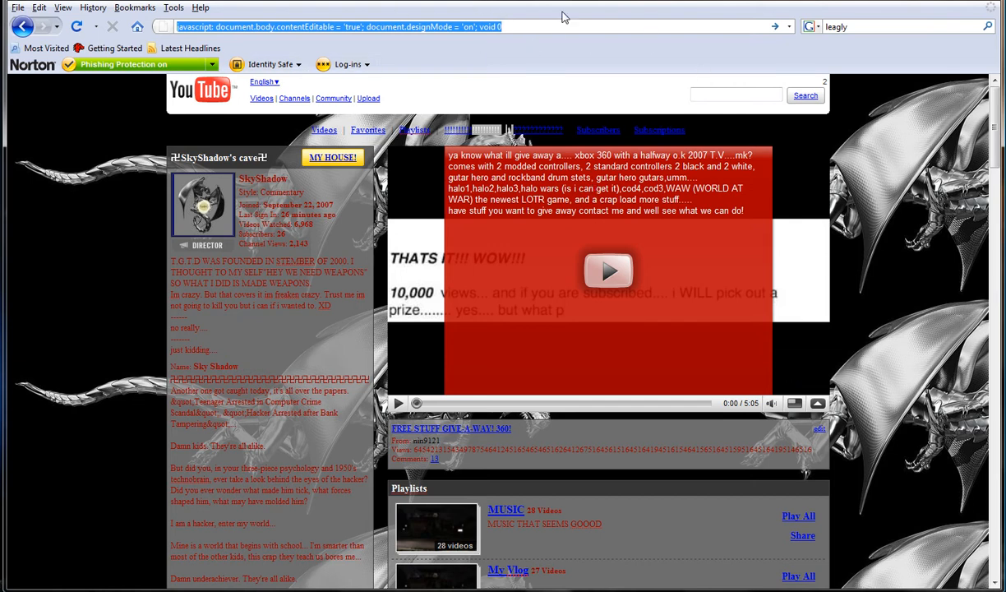
pyautogui.moveTo(504, 565)
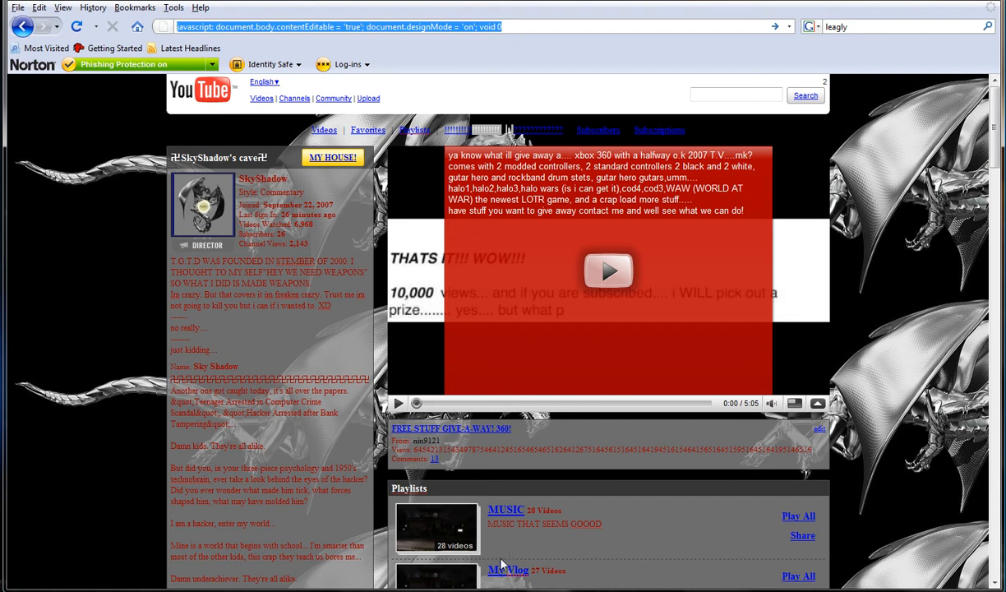
# - Rewrite a channel comment with 'FREE STUFF!@@@@', empty another, and clear the page content
pyautogui.scroll(-3)
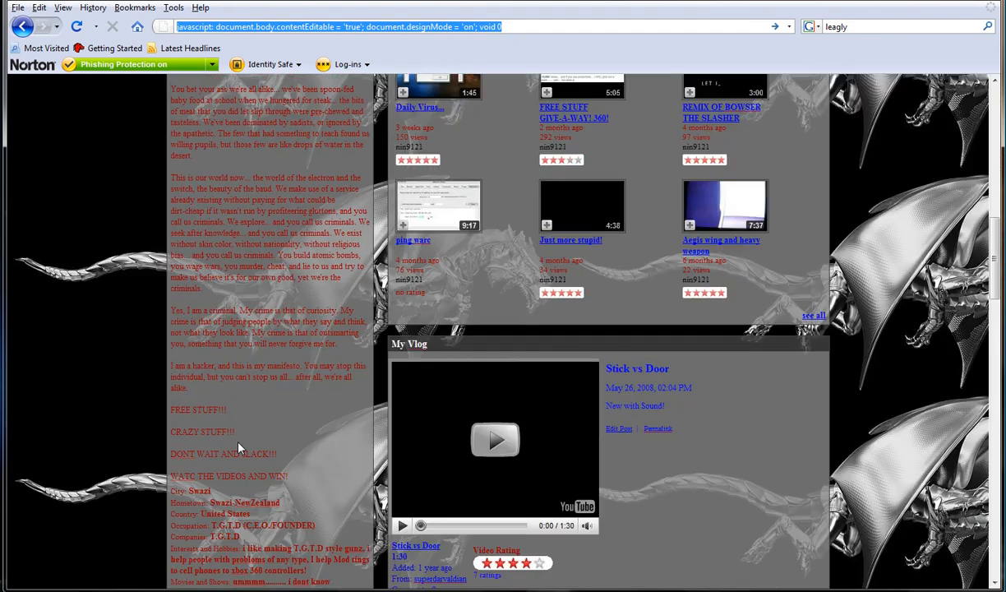
pyautogui.scroll(-3)
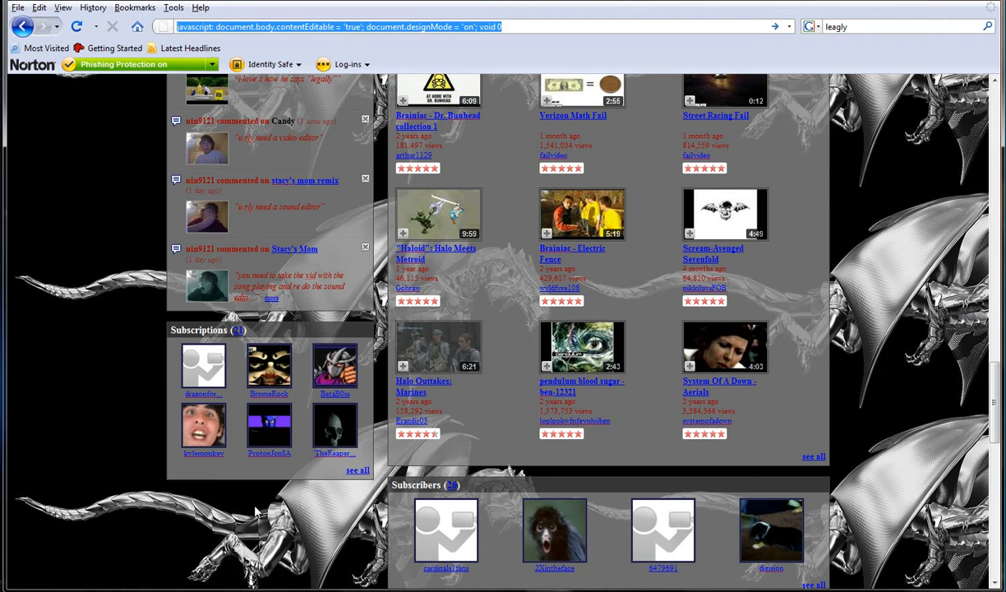
pyautogui.scroll(-3)
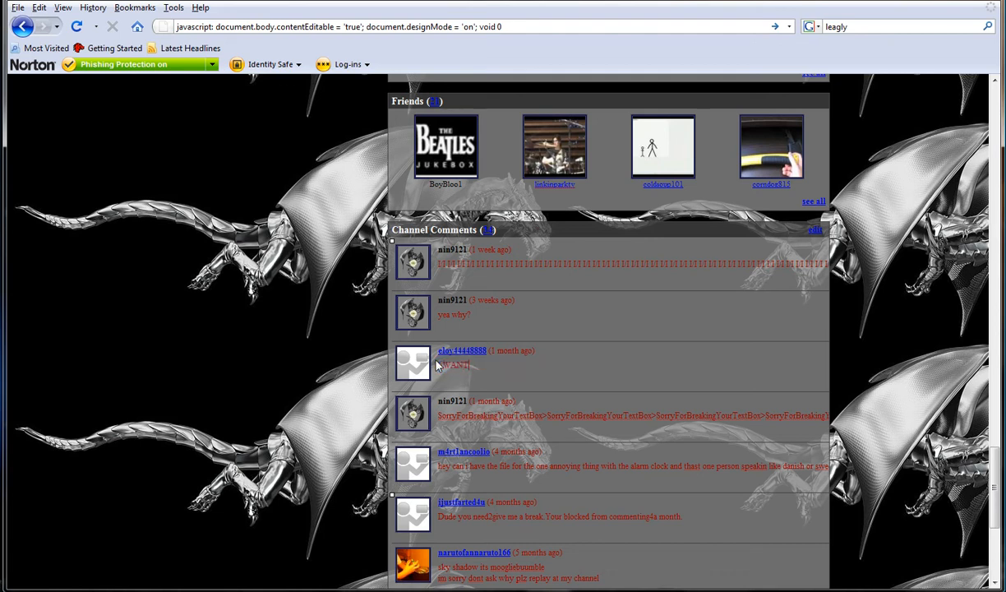
pyautogui.write('FREE')
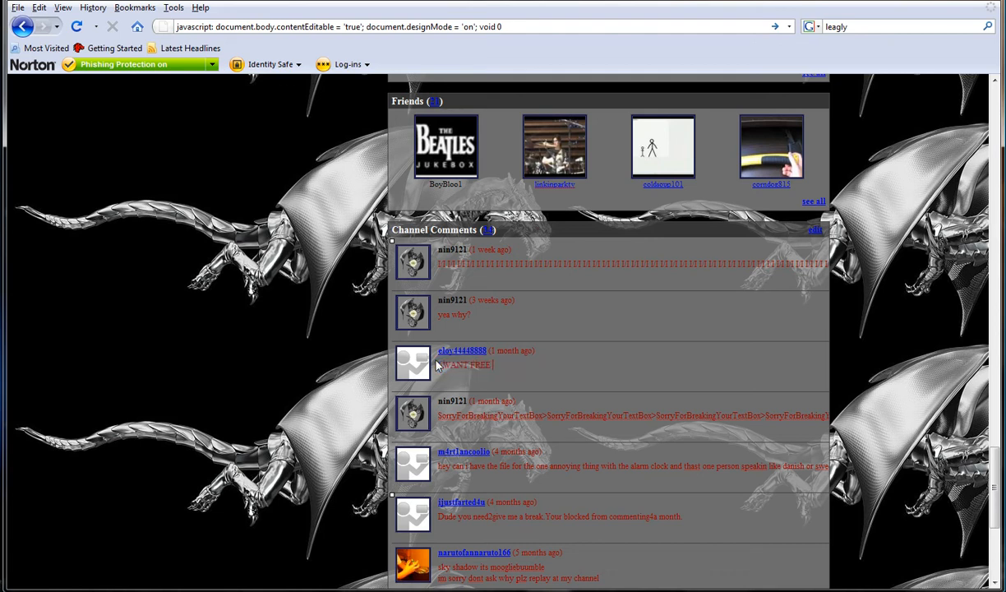
pyautogui.write('STUFF!@@@@!@!@!@')
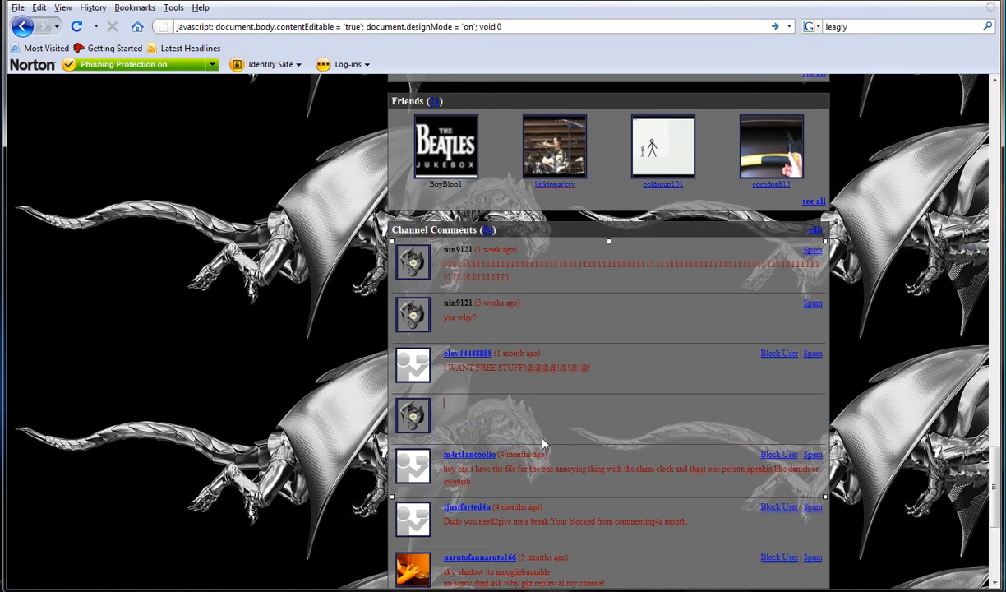
pyautogui.moveTo(689, 434)
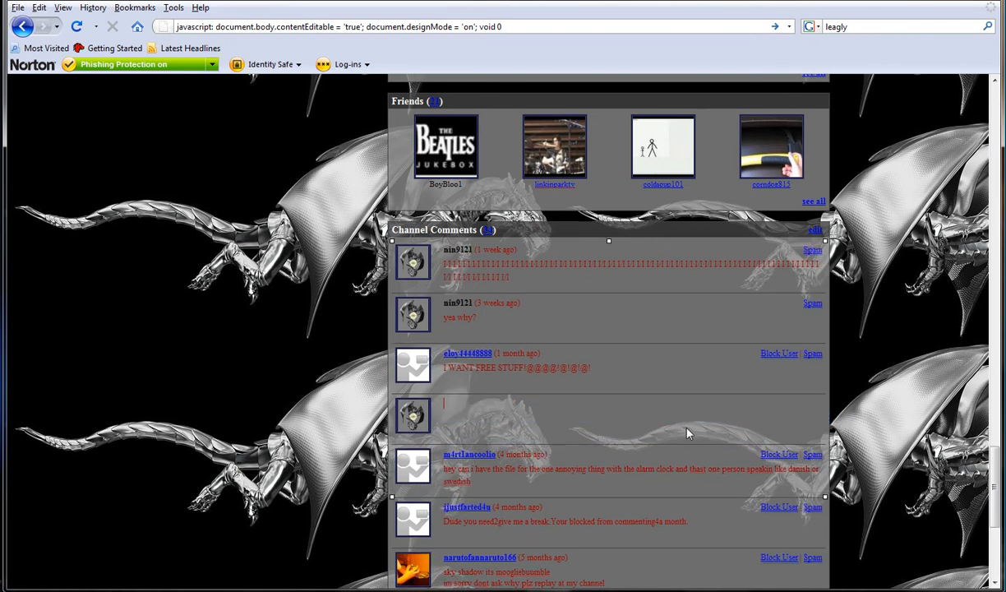
pyautogui.scroll(-3)
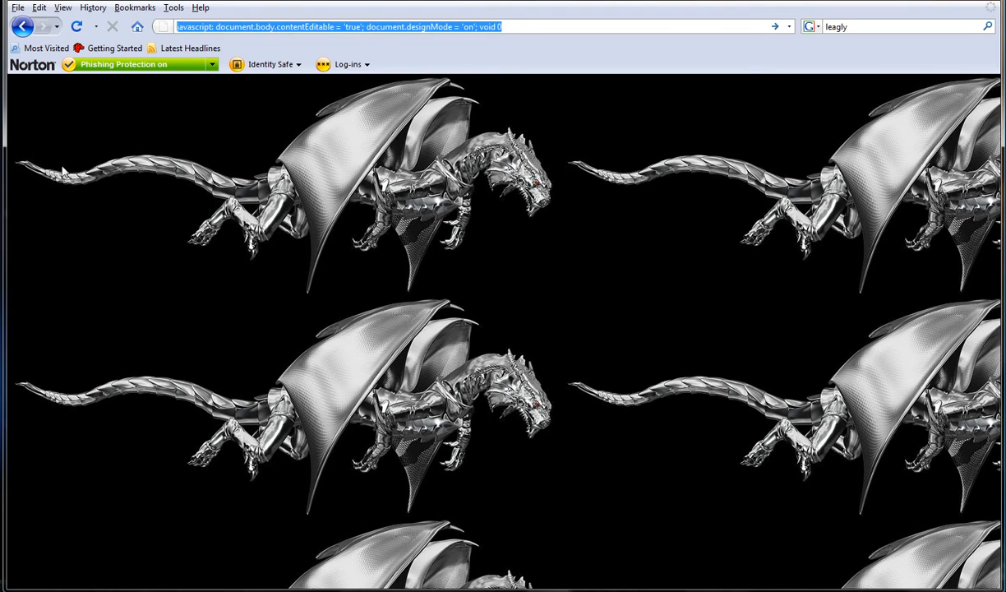
pyautogui.moveTo(392, 178)
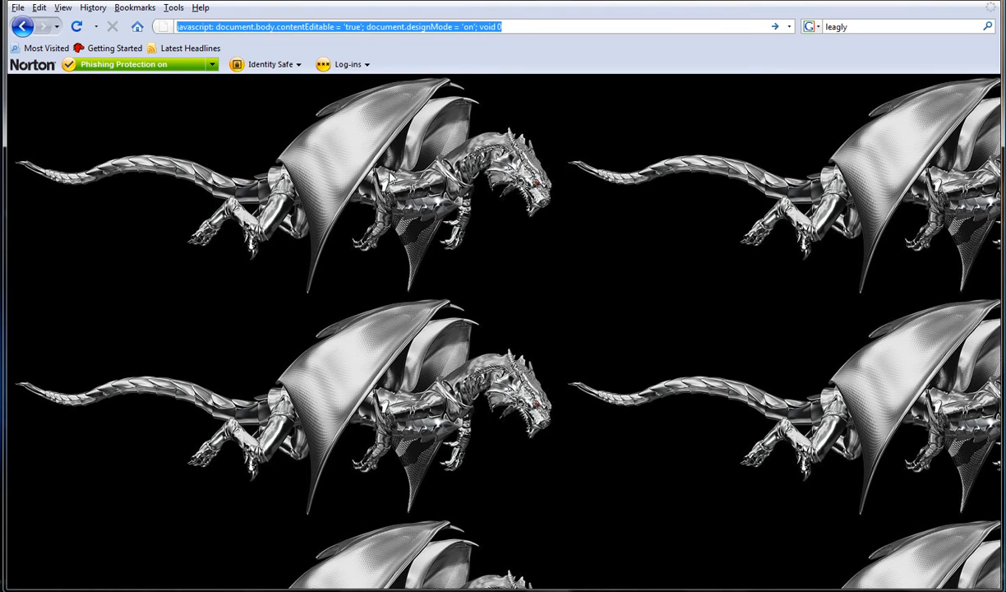
pyautogui.moveTo(589, 23)
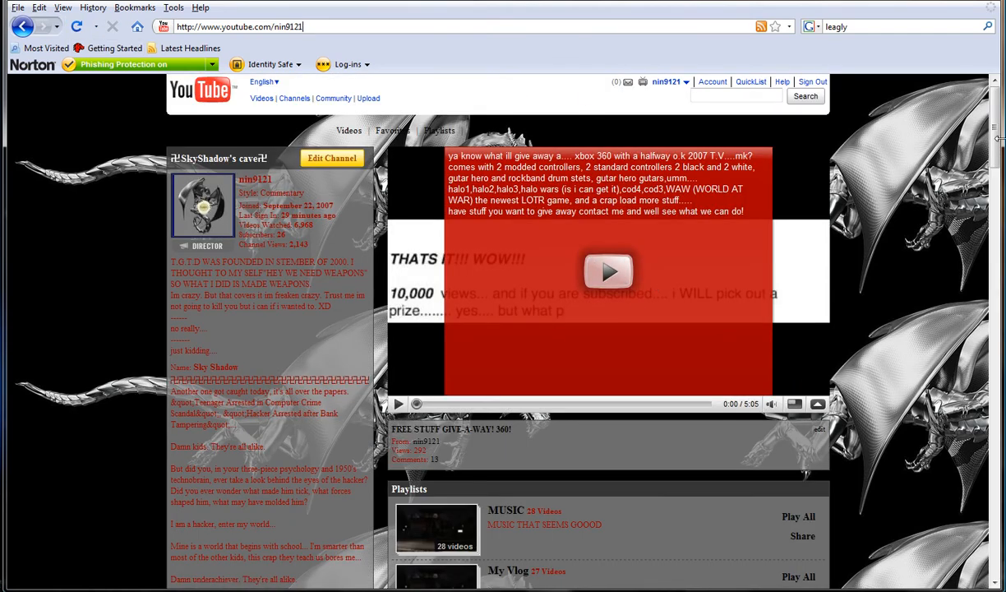
# - Open the Flame In The Shadow video from the channel's Videos list and pause it
pyautogui.scroll(-3)
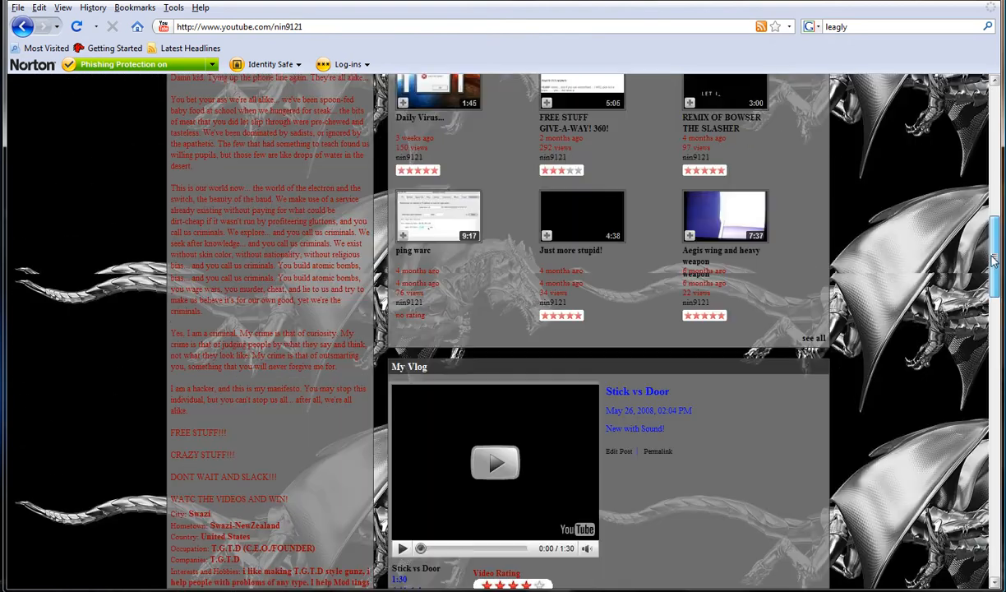
pyautogui.scroll(3)
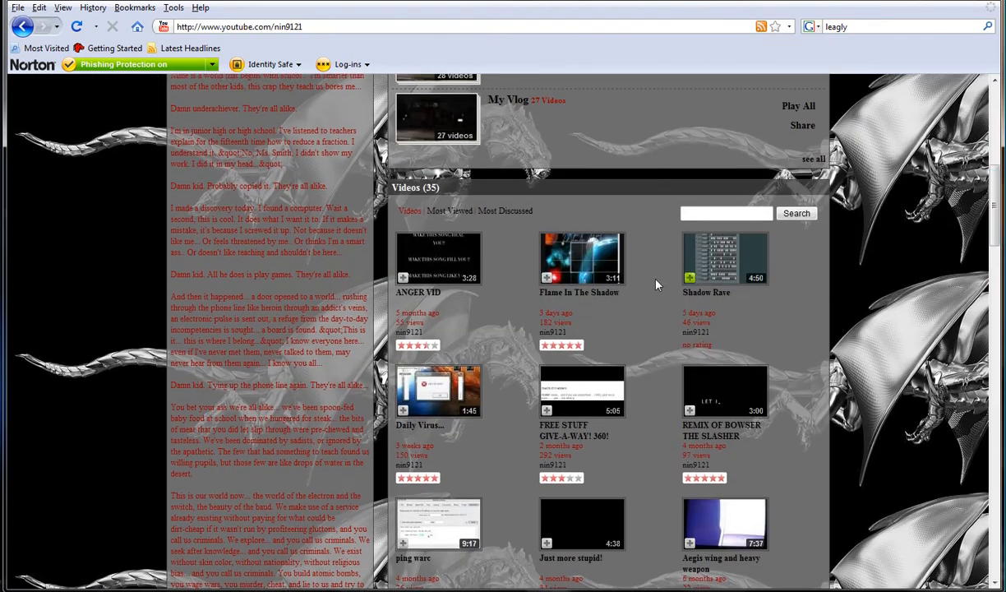
pyautogui.click(582, 259)
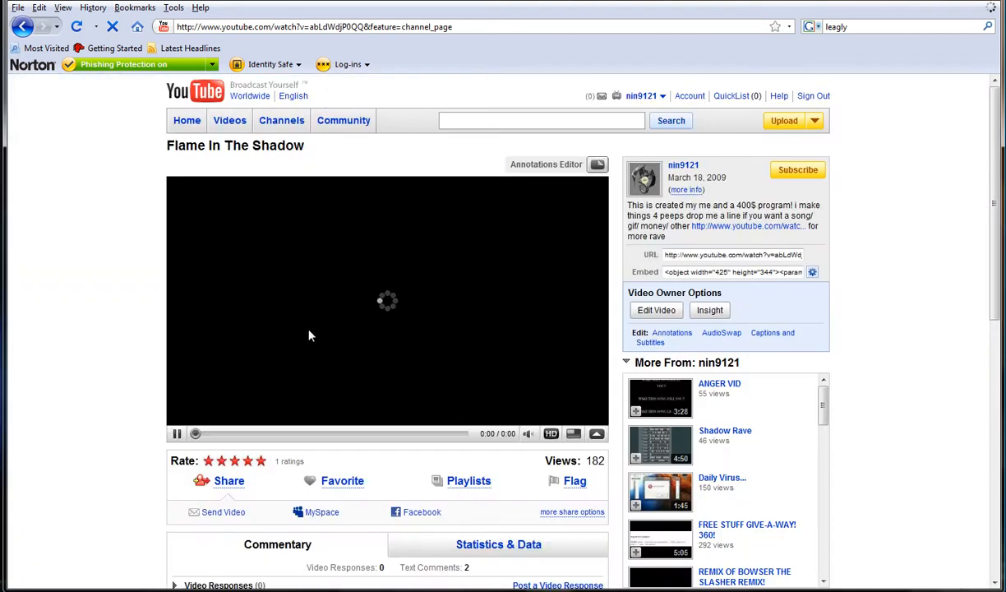
pyautogui.click(176, 433)
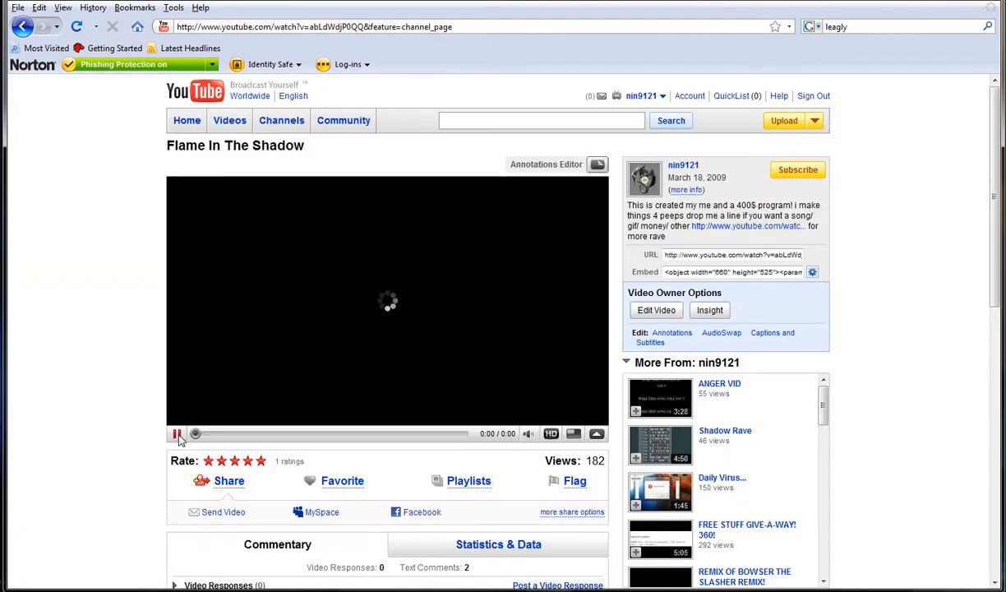
pyautogui.scroll(-3)
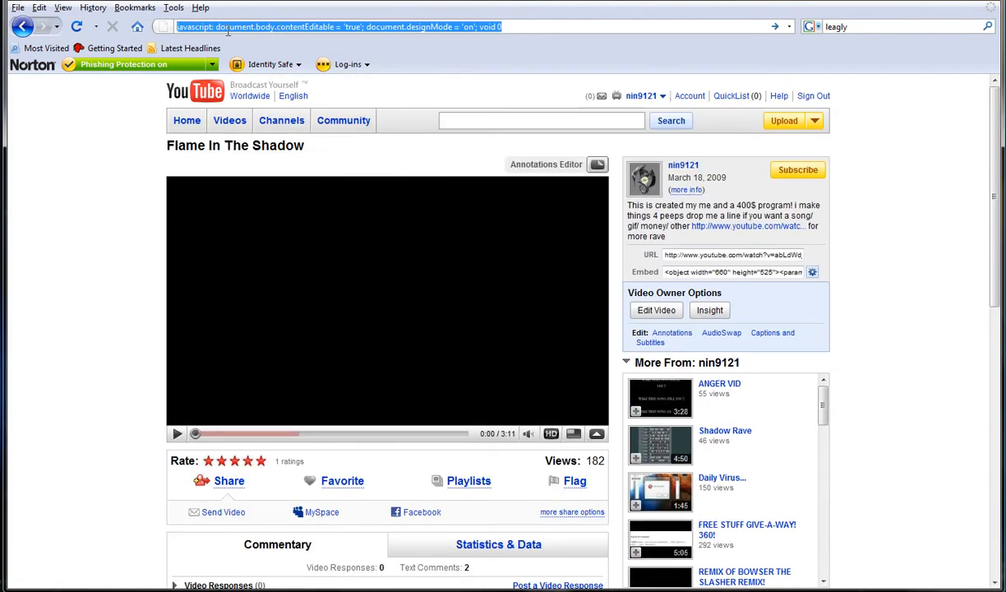
# - Run the designMode javascript URL and type a long digit string over the rating count
pyautogui.click(508, 27)
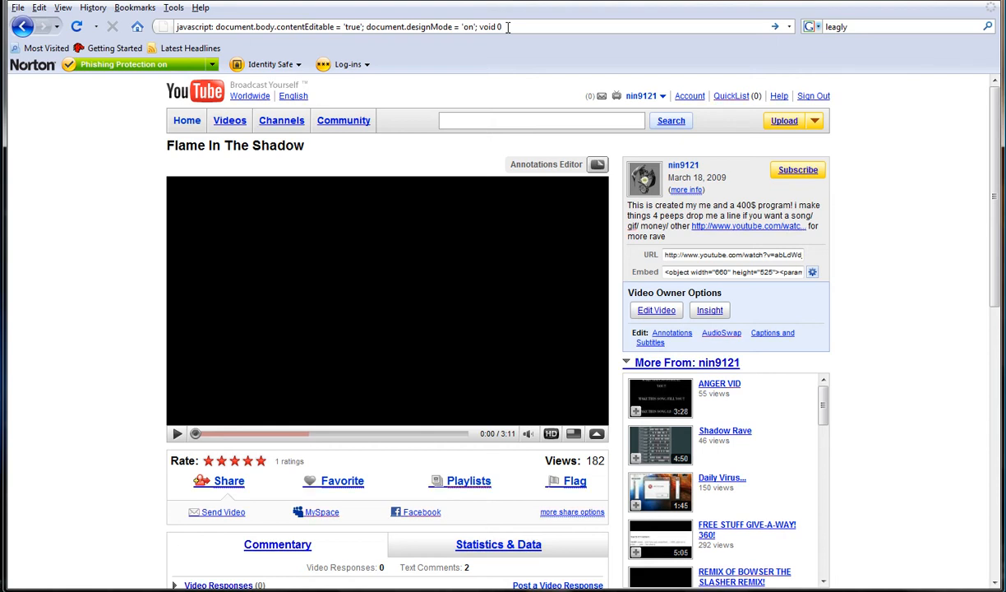
pyautogui.scroll(-3)
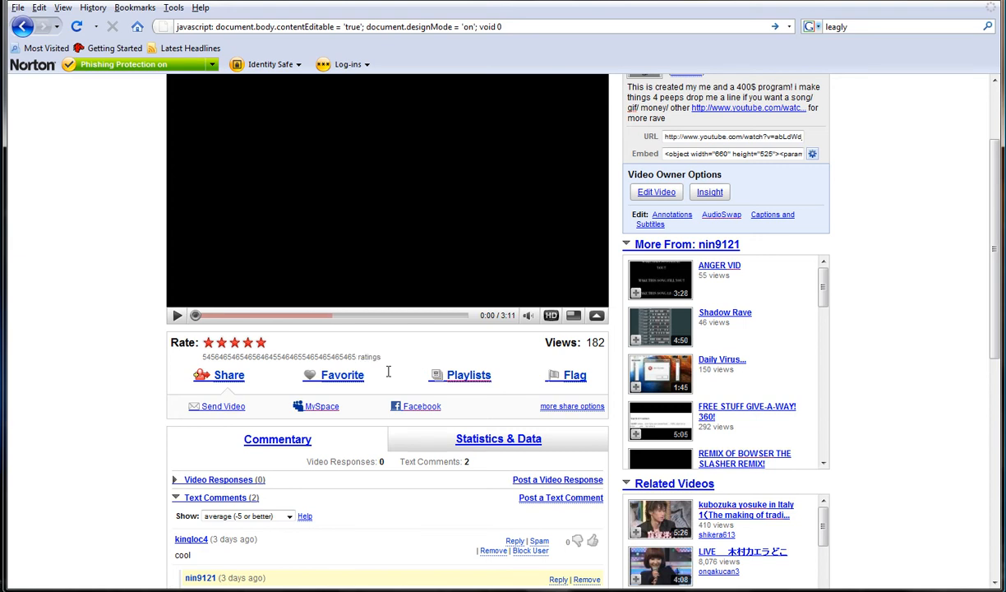
# - Set Text Comments to 545465446 and change the first comment from 'cool' to 'I SPAM!'
pyautogui.scroll(-3)
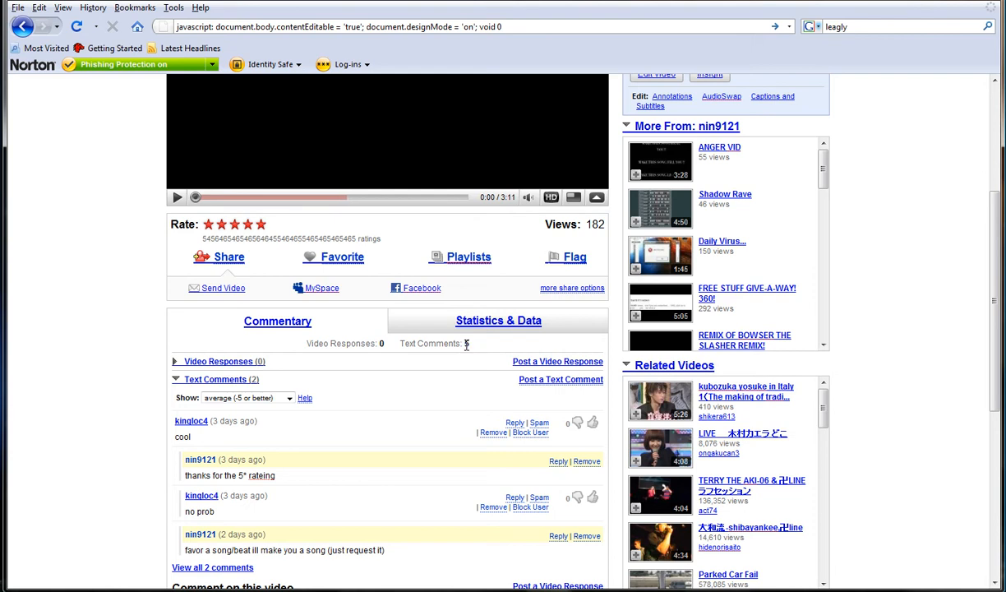
pyautogui.write('545465446')
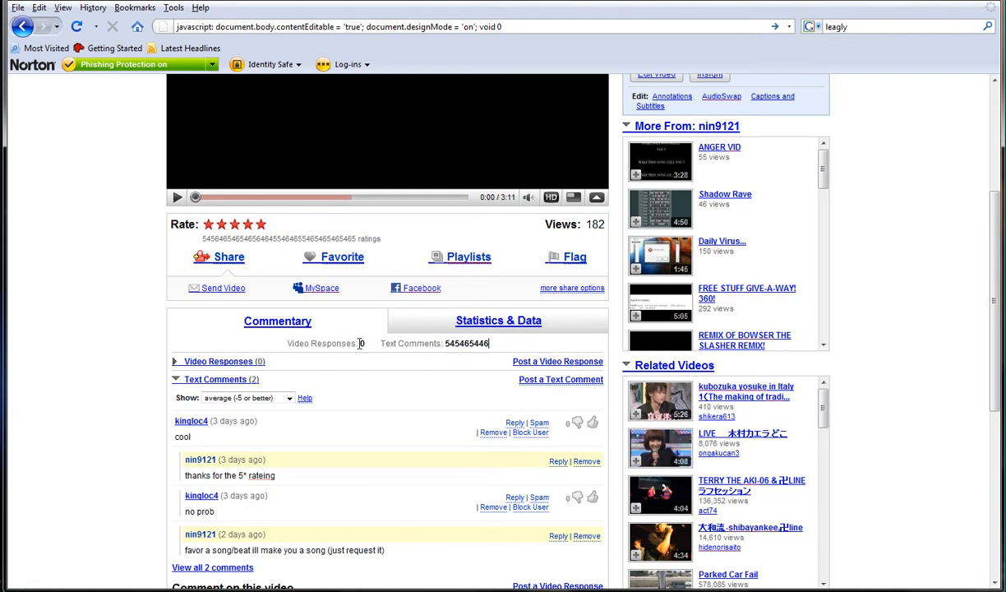
pyautogui.scroll(-3)
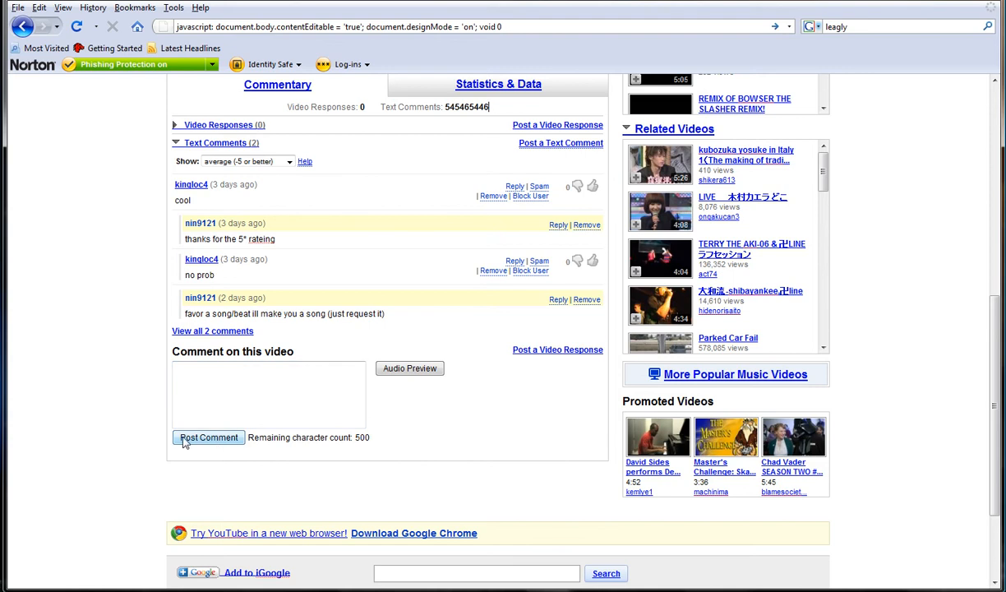
pyautogui.click(208, 437)
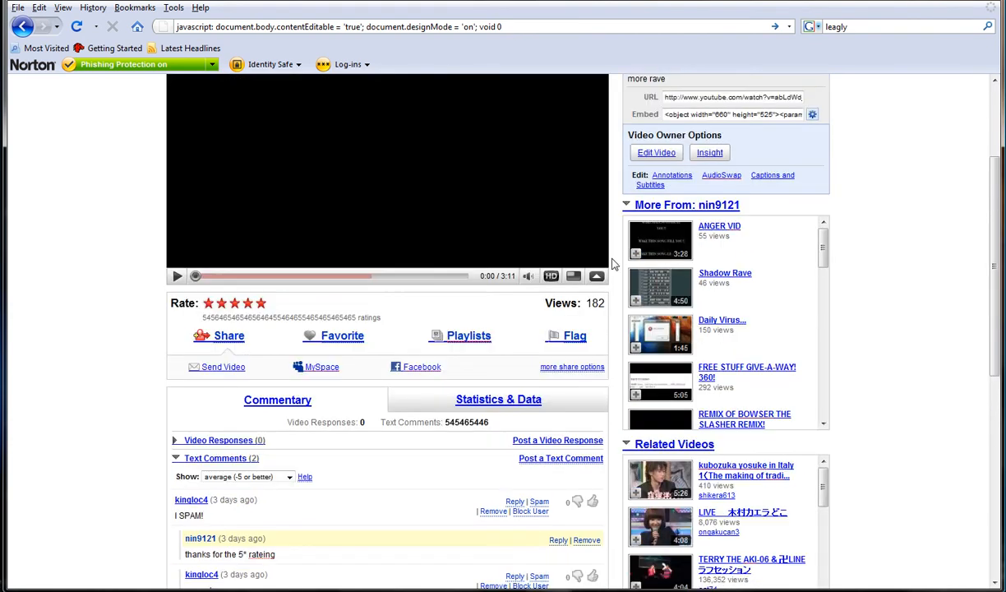
pyautogui.scroll(3)
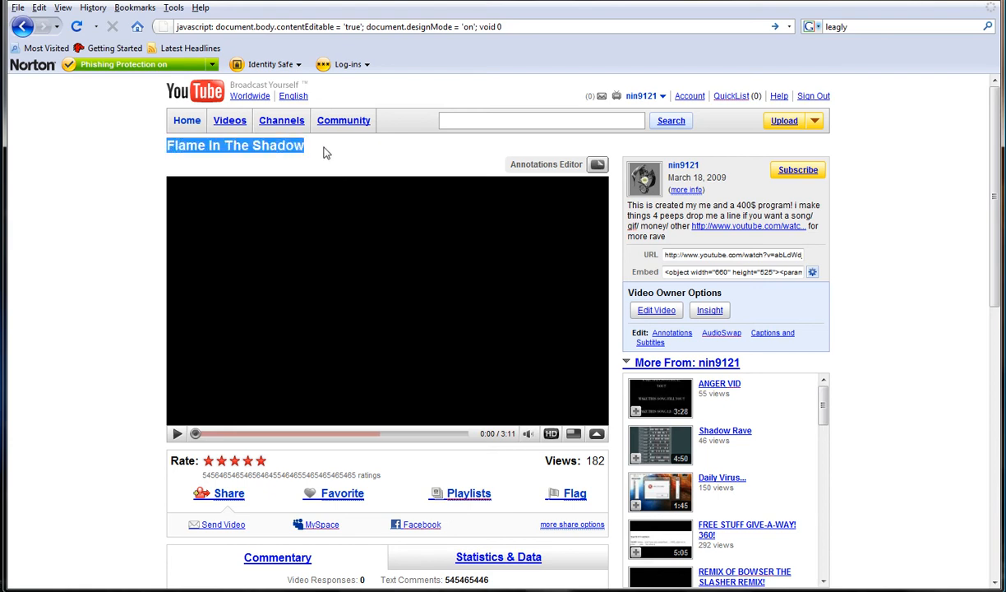
pyautogui.write('465454654546')
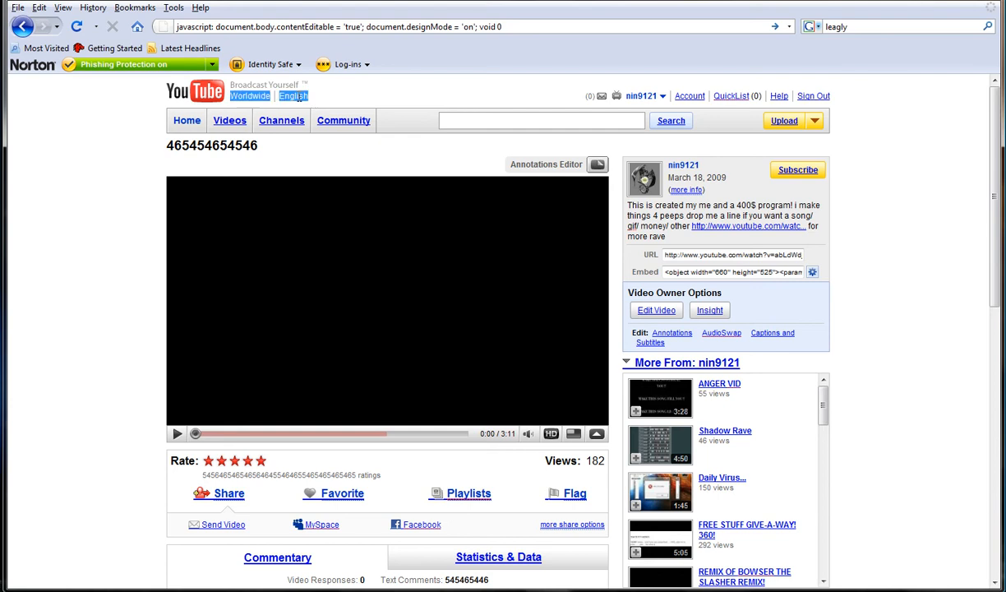
pyautogui.moveTo(162, 84)
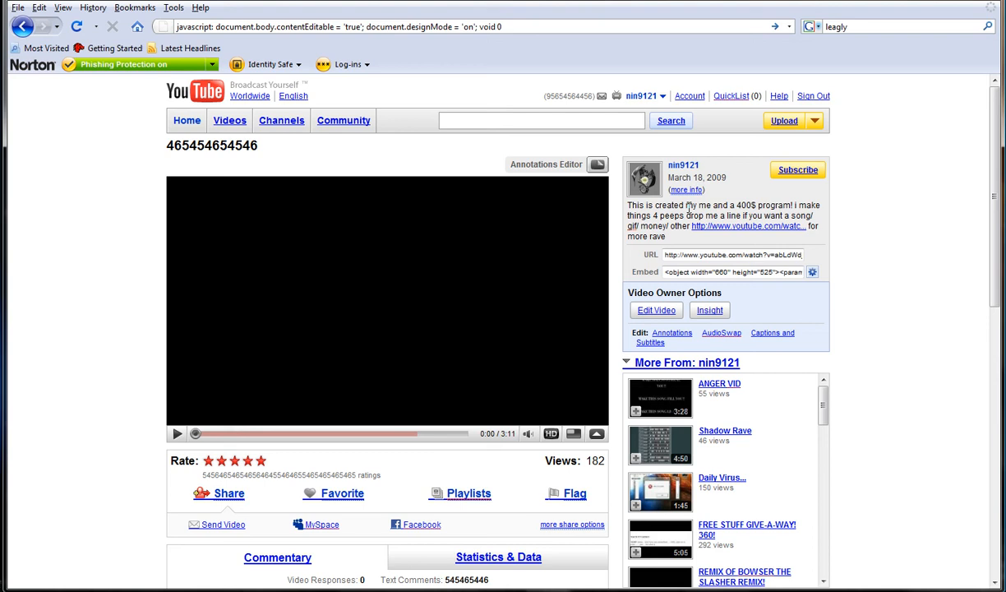
pyautogui.moveTo(627, 204); pyautogui.dragTo(667, 236)
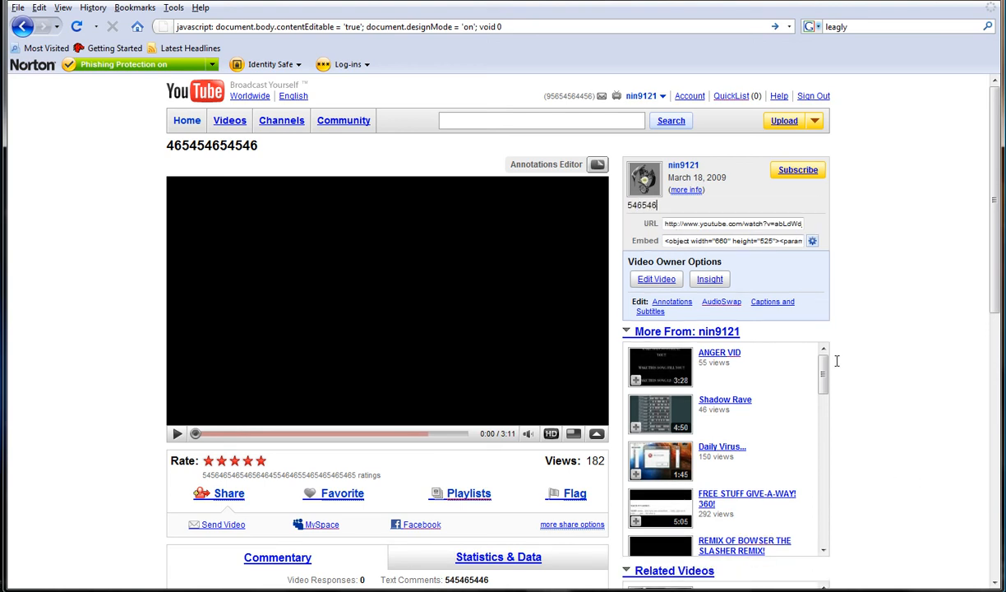
pyautogui.scroll(-3)
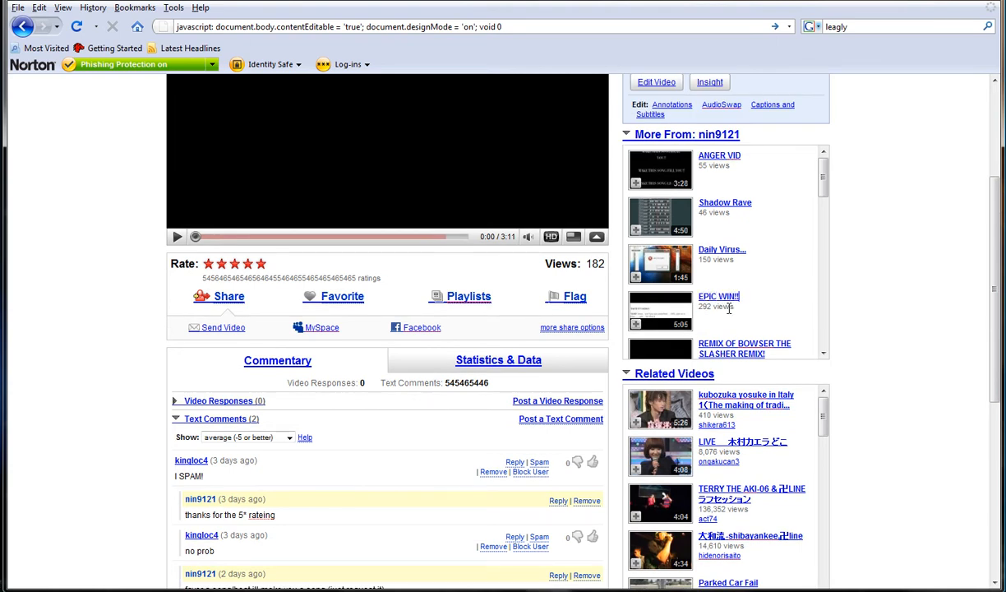
pyautogui.scroll(3)
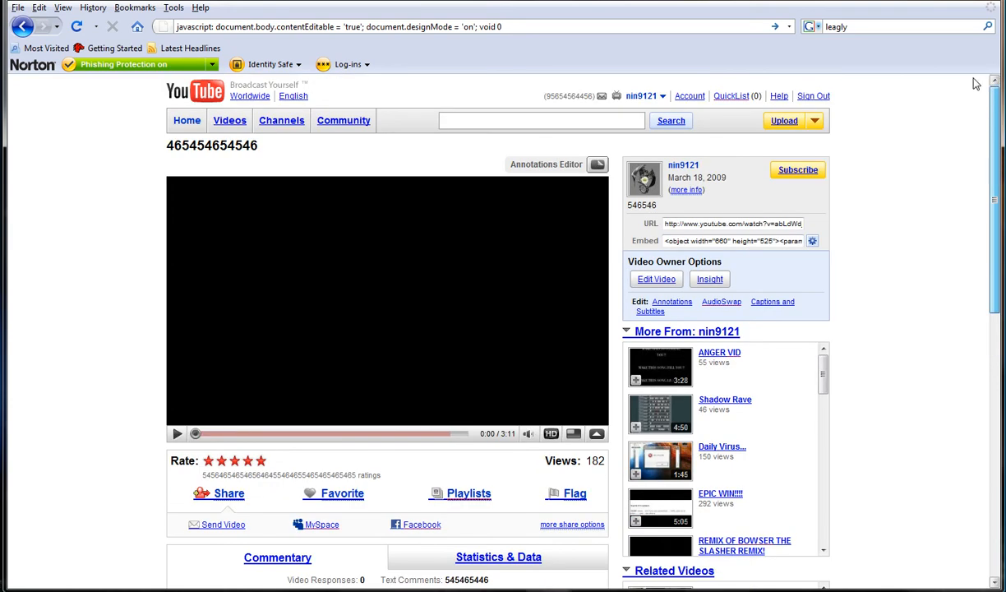
pyautogui.moveTo(797, 169)
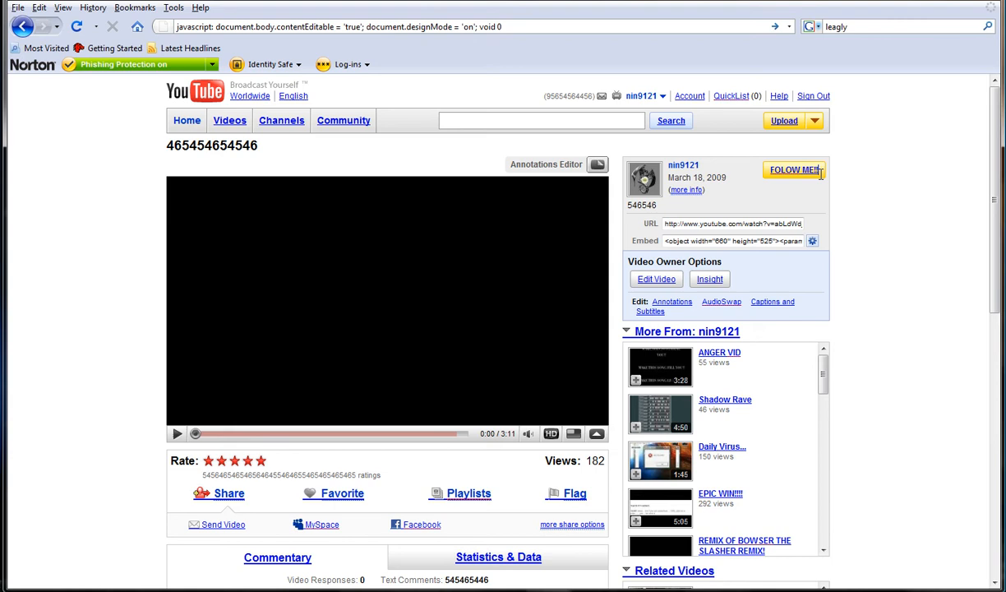
# - Change the Subscribe label to 'FOLOW ME!!' and the Upload label to 'DOWNLOAD!!'
pyautogui.click(814, 120)
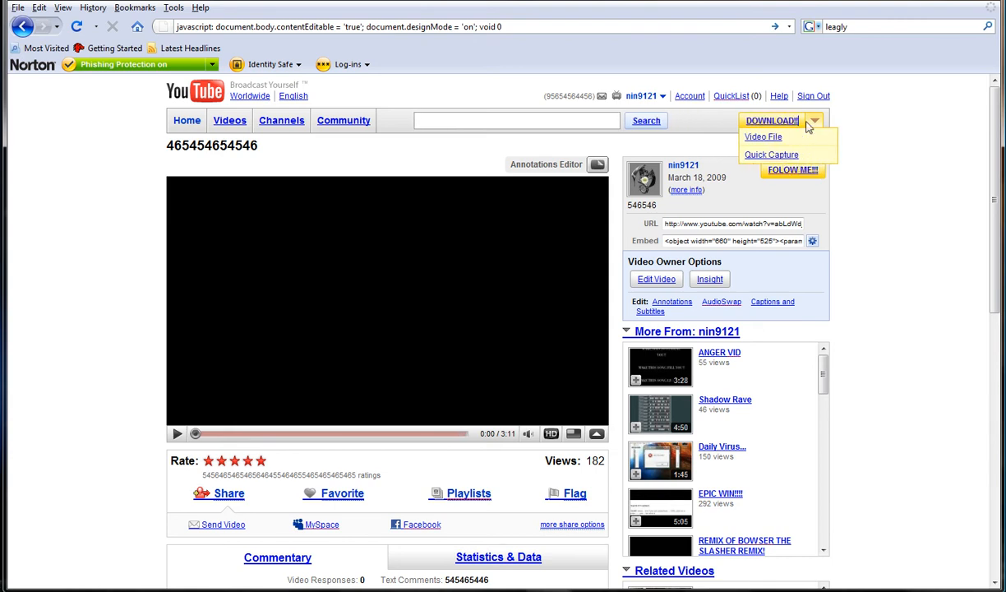
pyautogui.click(814, 120)
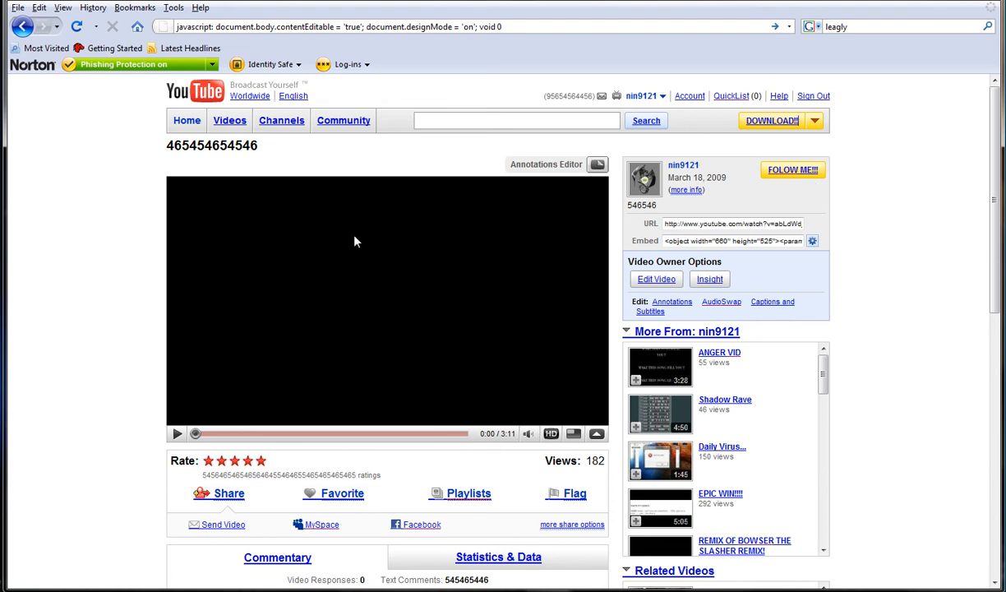
pyautogui.scroll(-3)
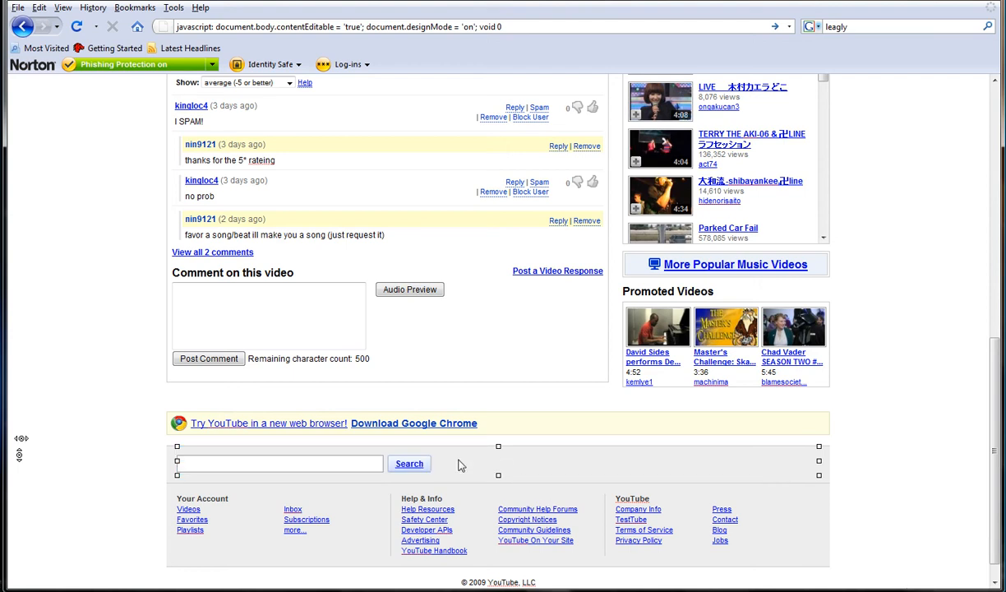
pyautogui.scroll(-3)
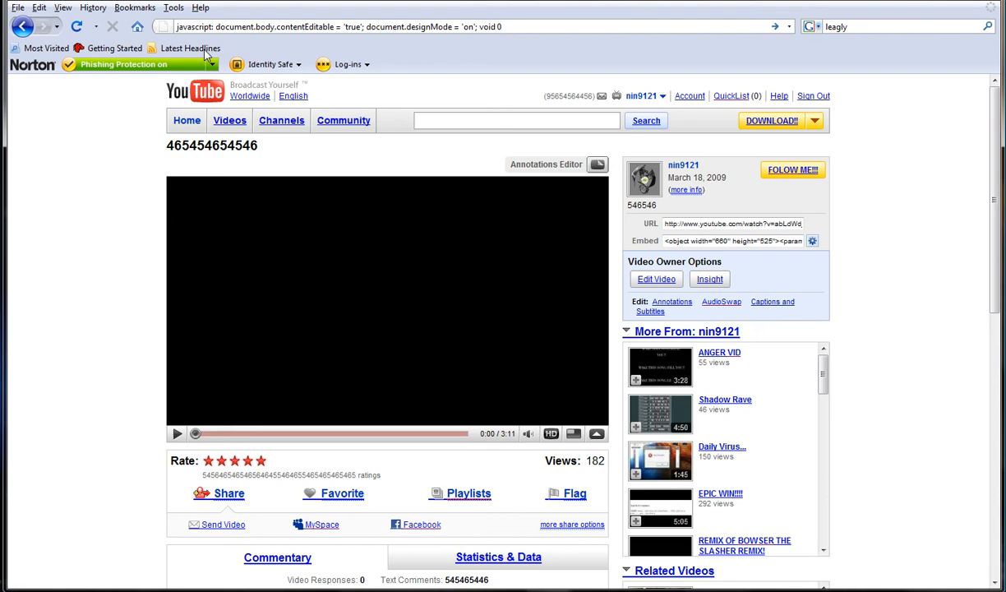
pyautogui.tripleClick(329, 27)
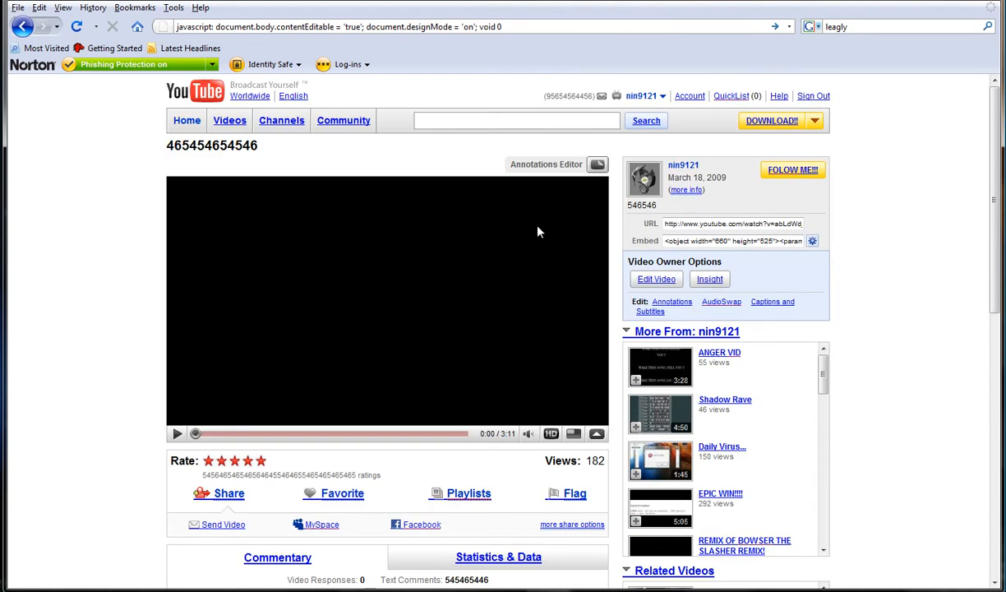
pyautogui.moveTo(551, 209)
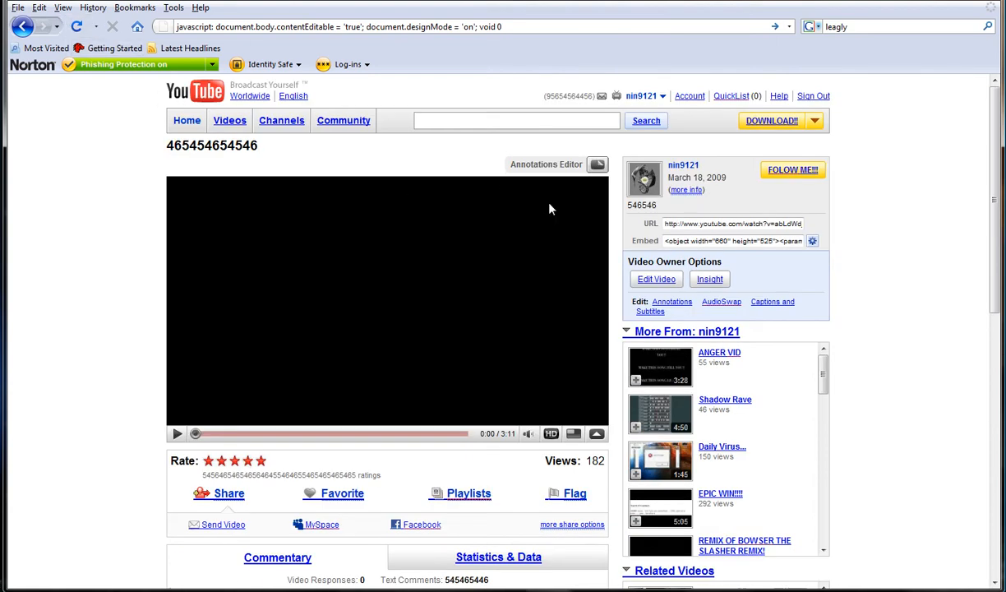
pyautogui.scroll(-3)
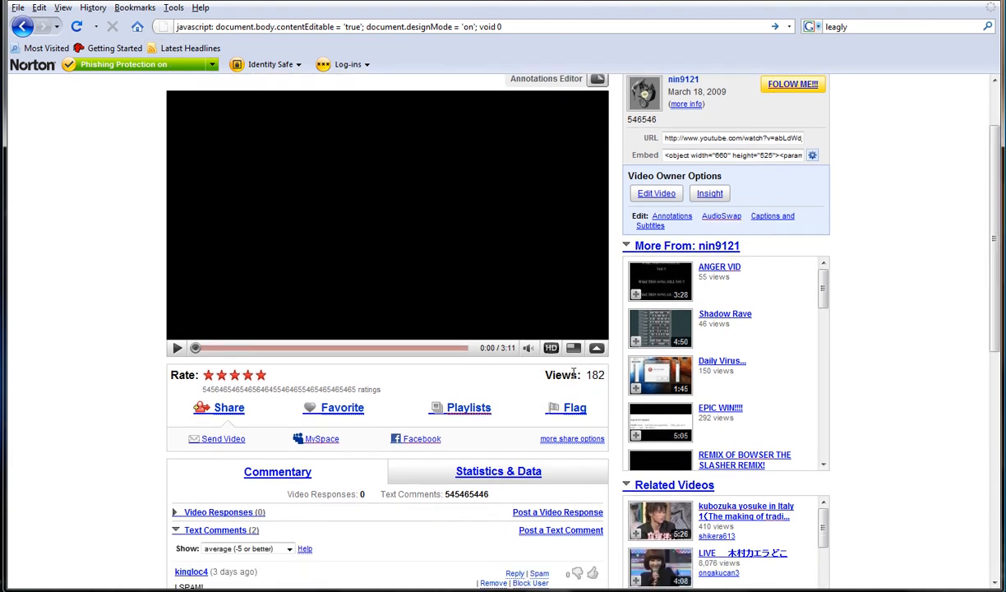
pyautogui.scroll(-3)
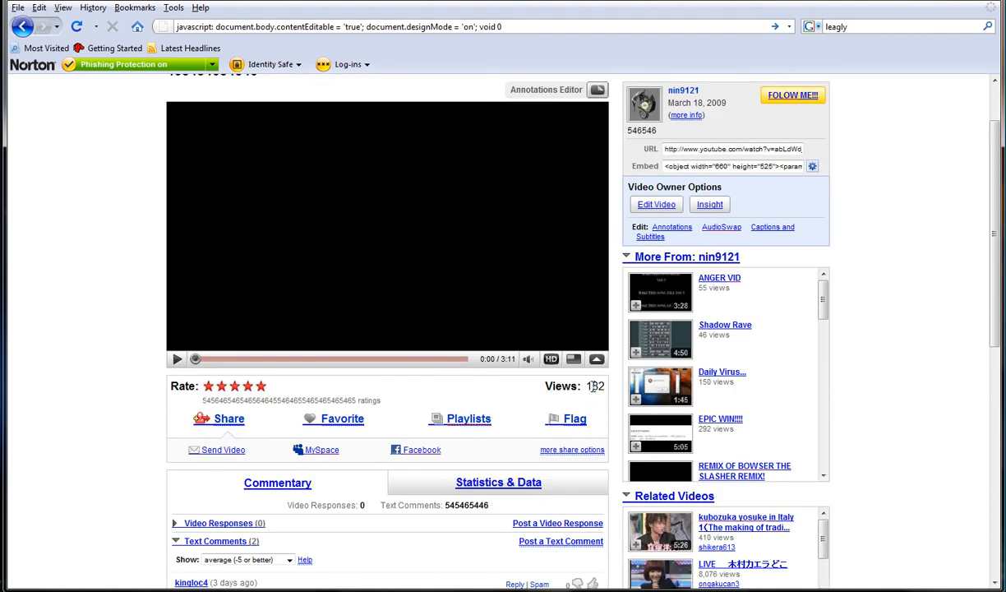
pyautogui.click(77, 26)
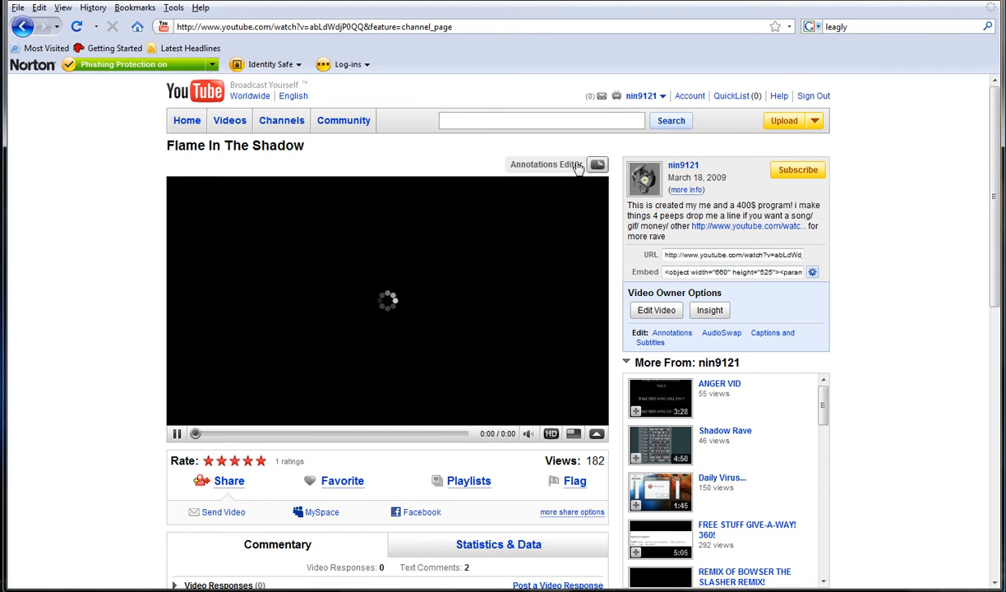
# - Pause the video and go to the uploader's channel through the username menu
pyautogui.scroll(-3)
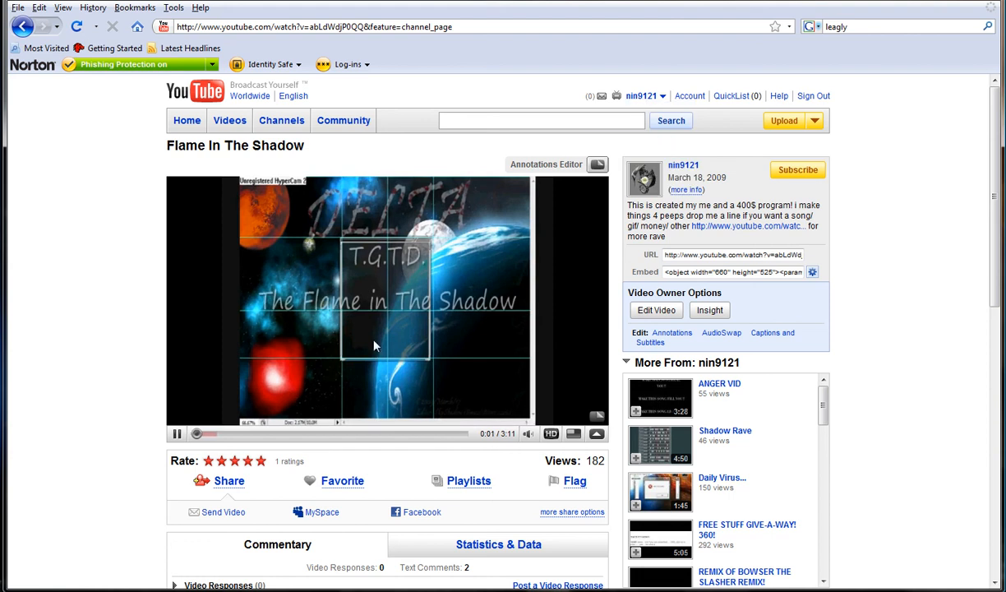
pyautogui.click(645, 96)
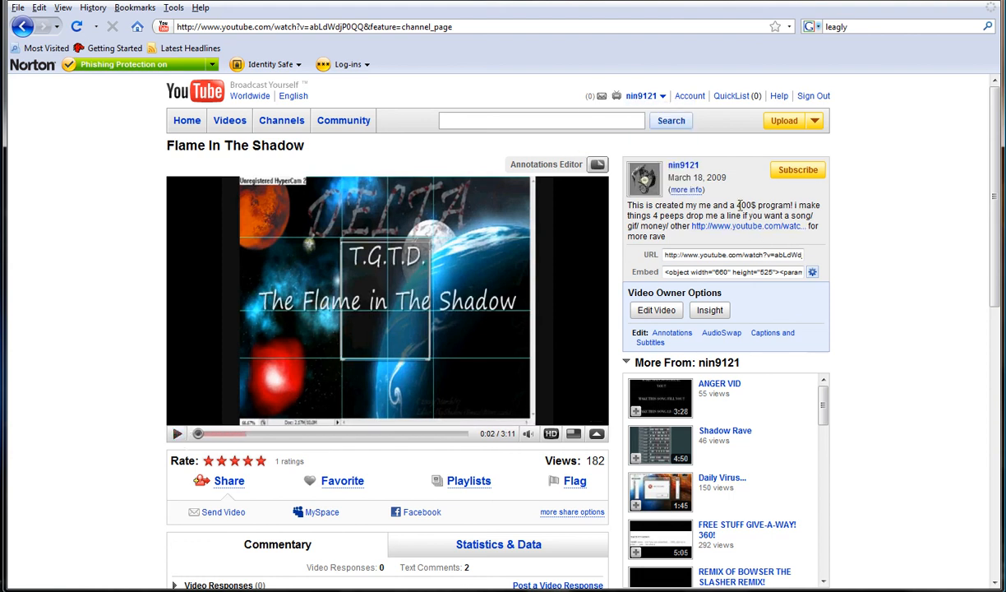
pyautogui.click(644, 97)
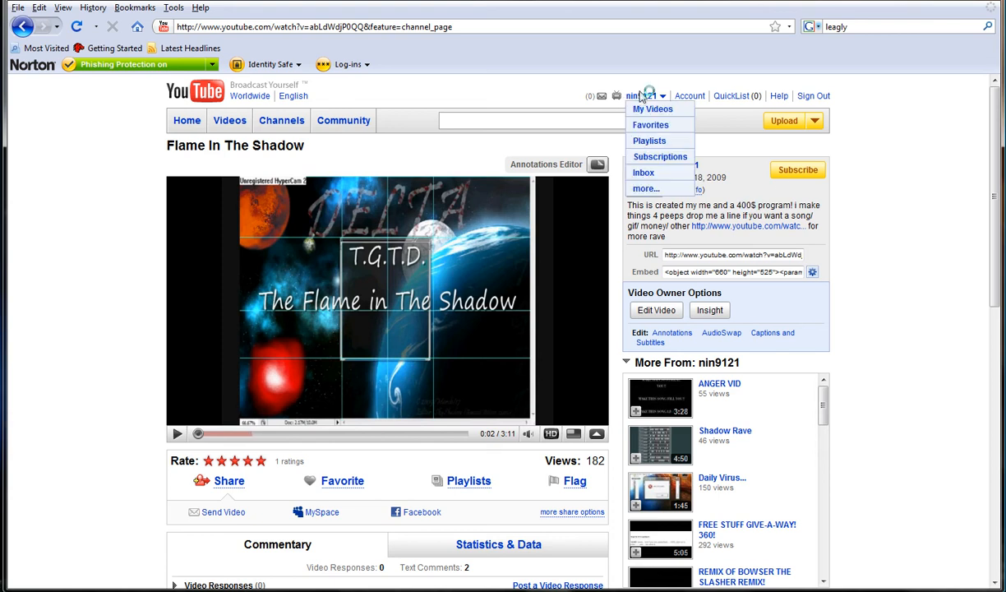
pyautogui.click(633, 95)
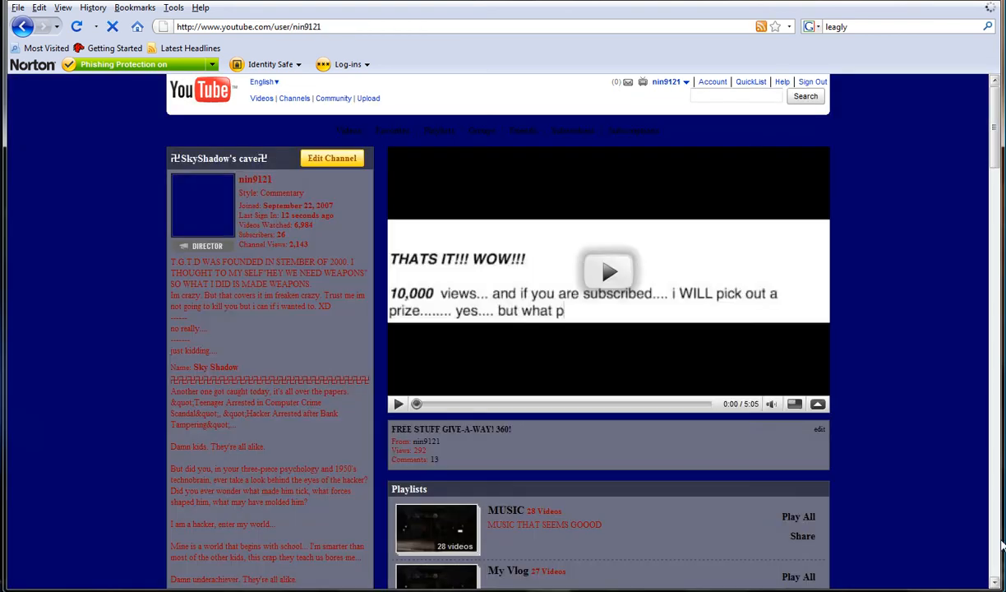
pyautogui.scroll(-3)
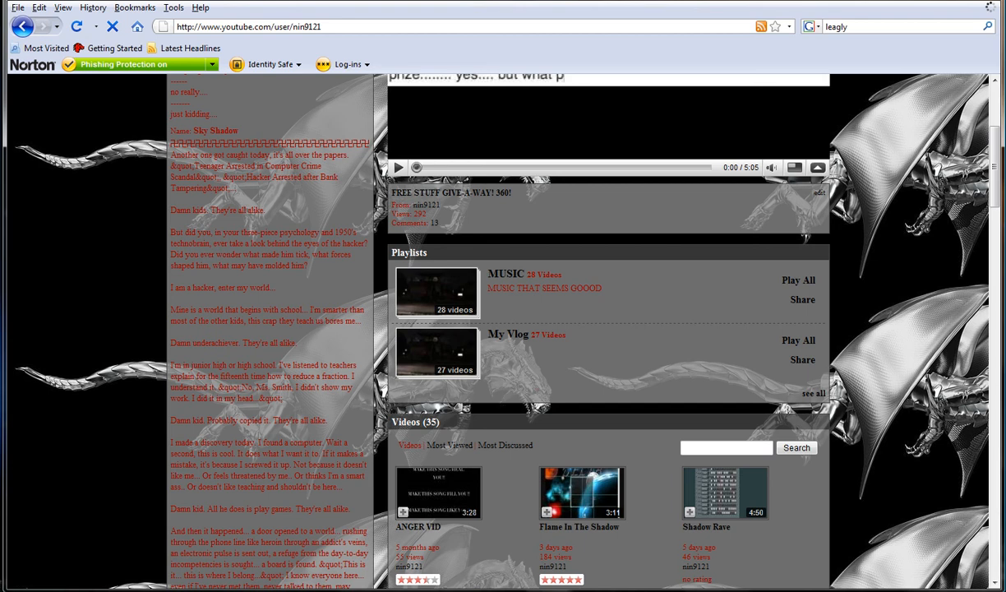
pyautogui.scroll(-3)
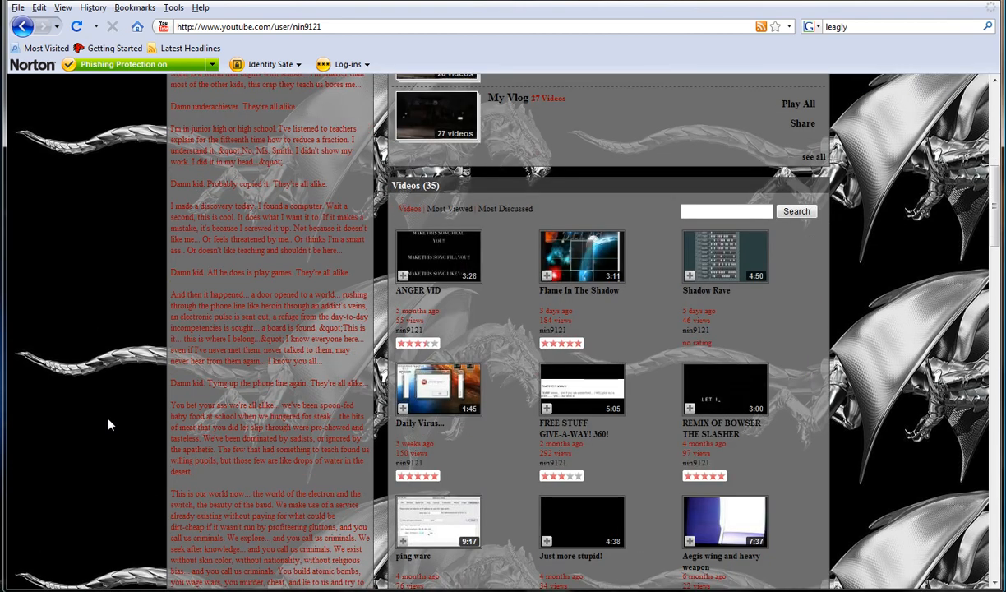
pyautogui.scroll(-3)
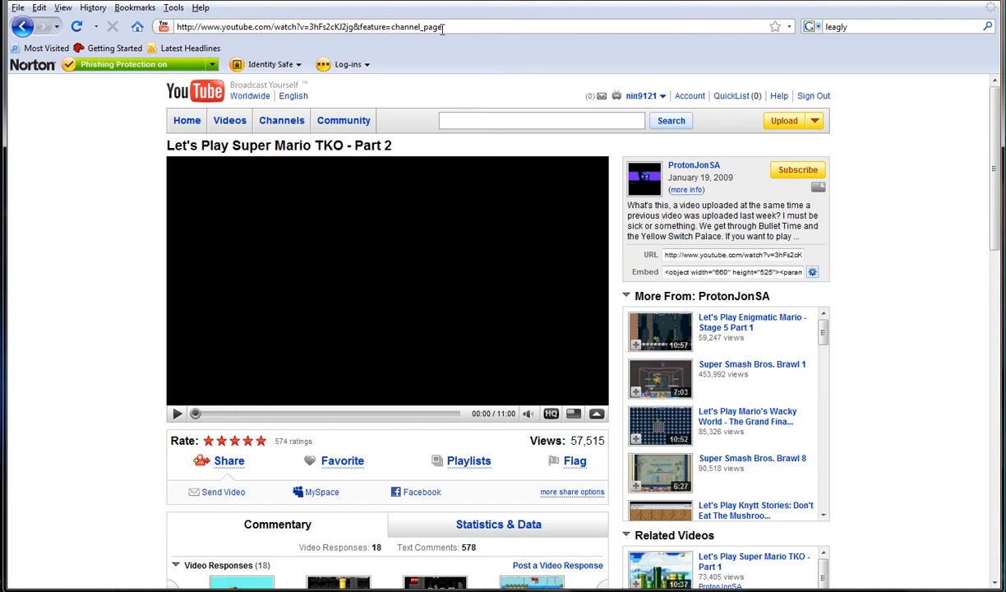
# - Make the page editable, credit Nin9121, and set the description to 'I AM THE BEST!!!'
pyautogui.write("javascript:document.body.contentEditable = 'true'; document.designMode = 'on'; void 0")
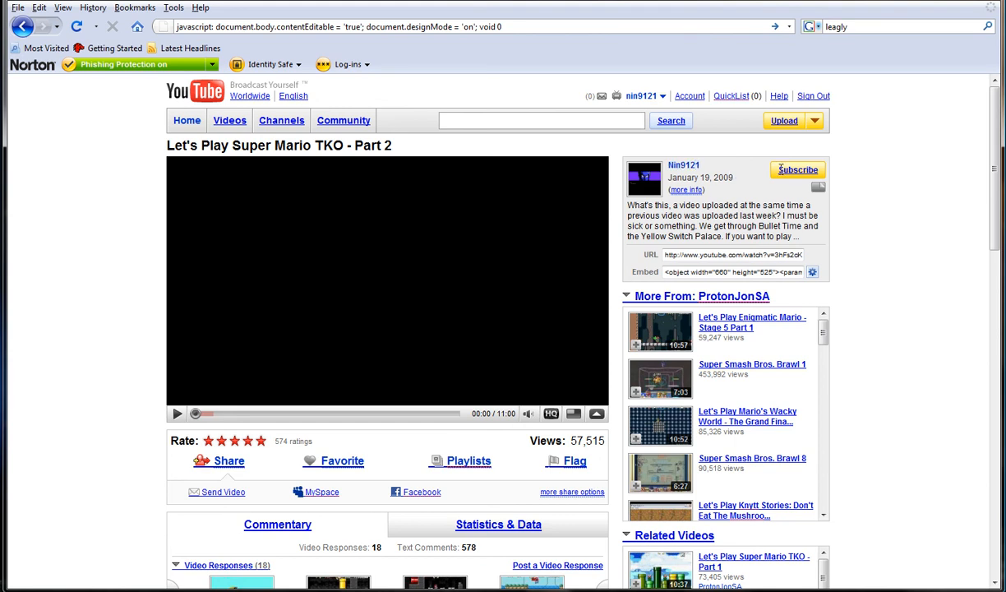
pyautogui.doubleClick(734, 296)
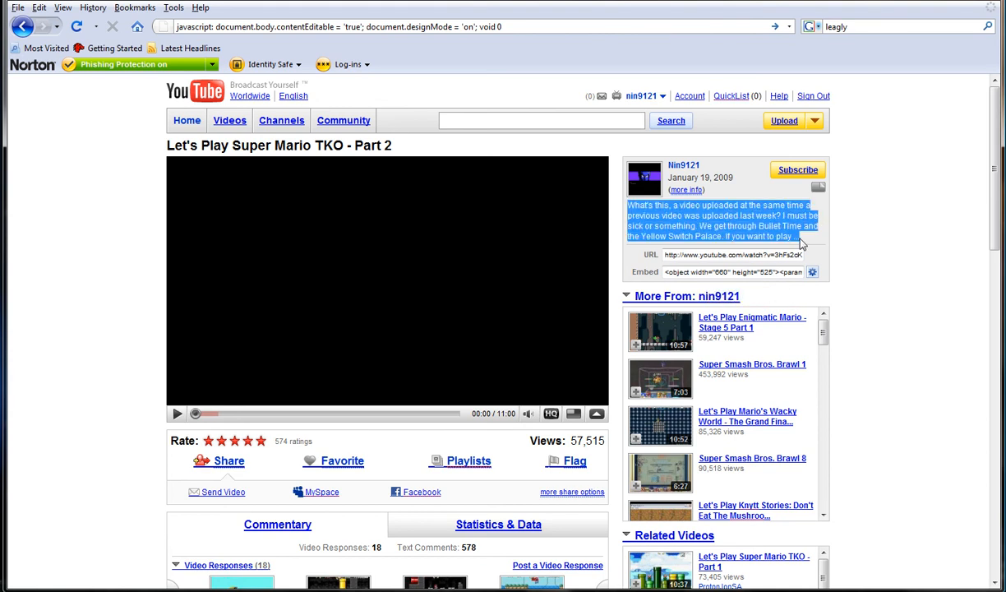
pyautogui.write('I AM THE')
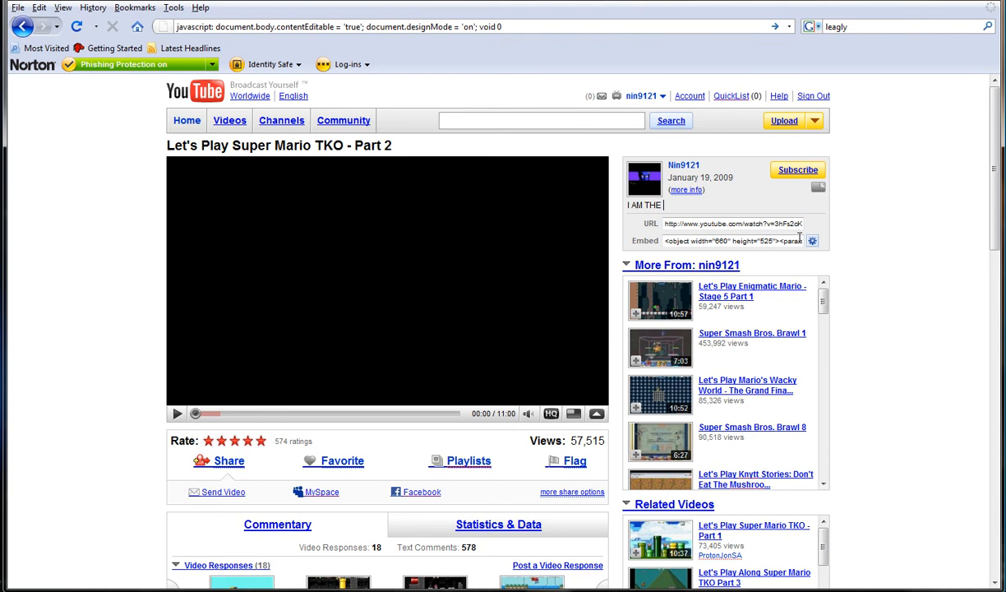
pyautogui.write('BEST!!!')
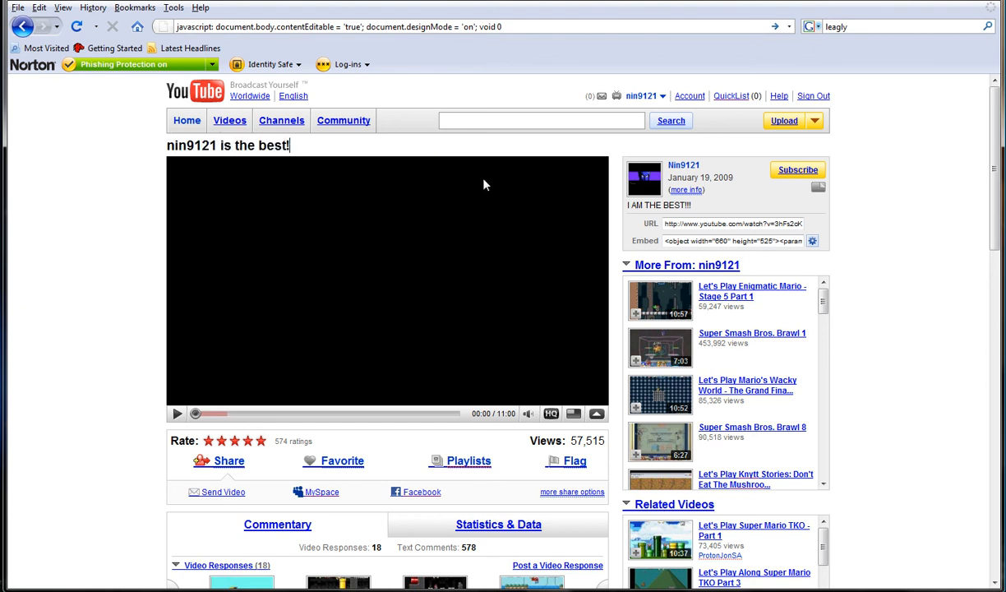
pyautogui.moveTo(614, 442)
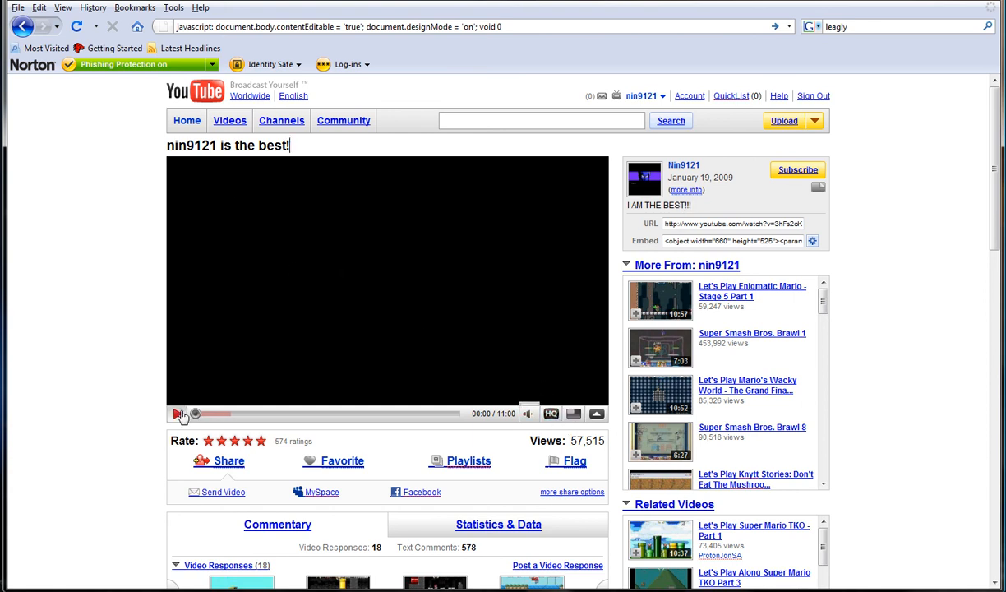
# - Play the edited Mario video briefly, then scroll down the page
pyautogui.click(177, 413)
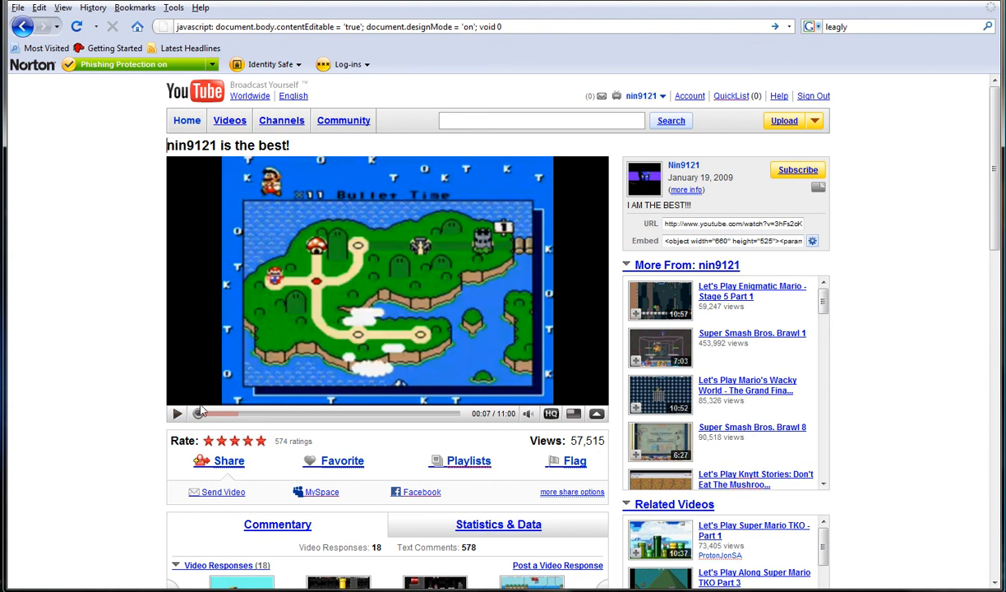
pyautogui.moveTo(929, 406)
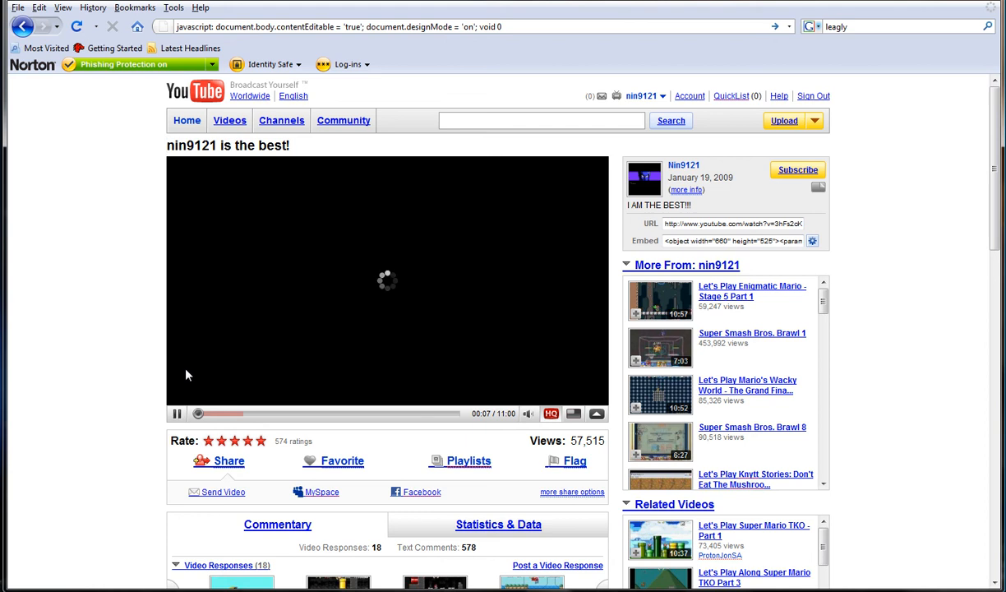
pyautogui.scroll(-3)
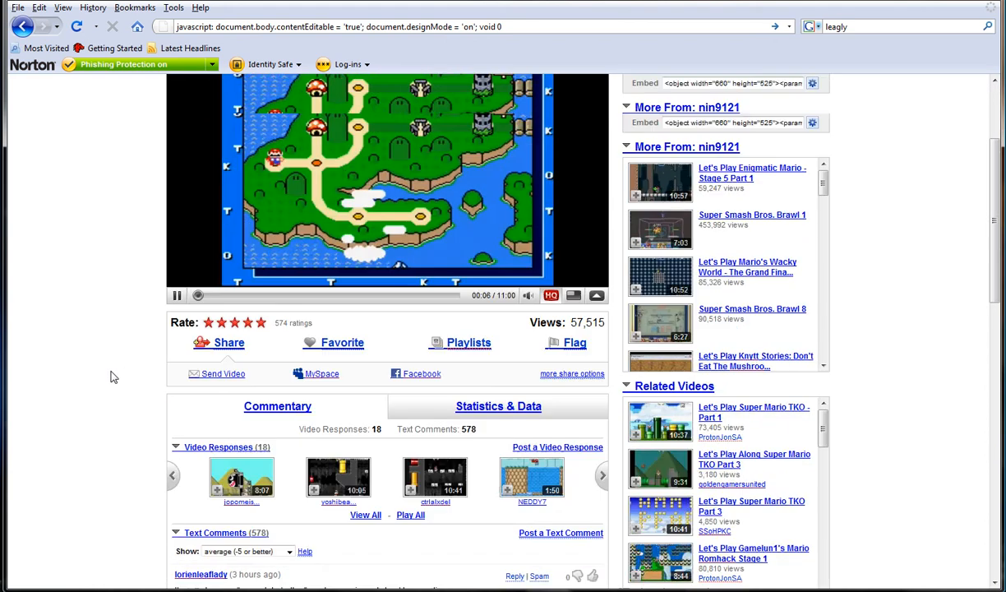
pyautogui.scroll(-3)
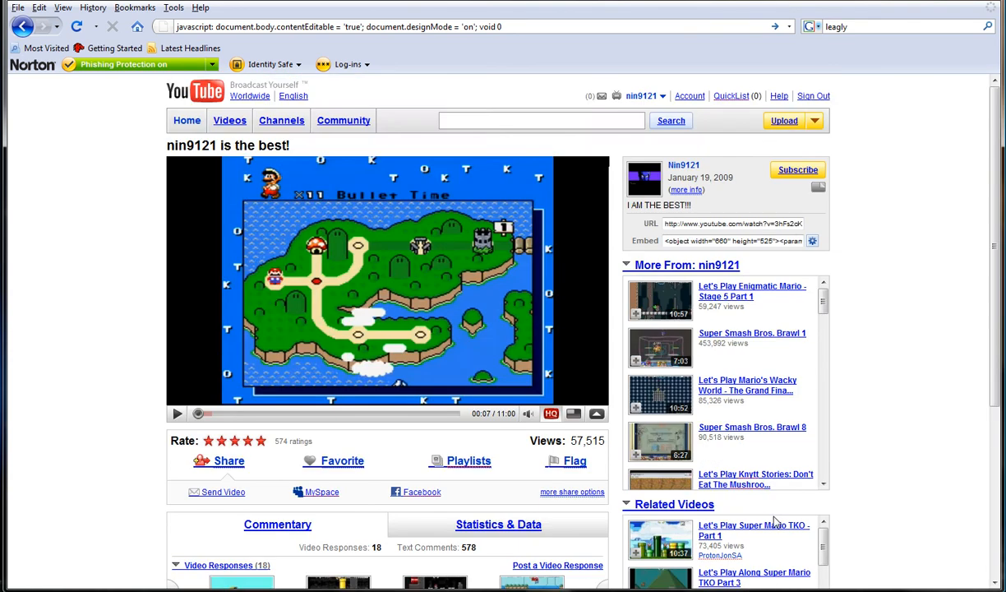
pyautogui.scroll(-3)
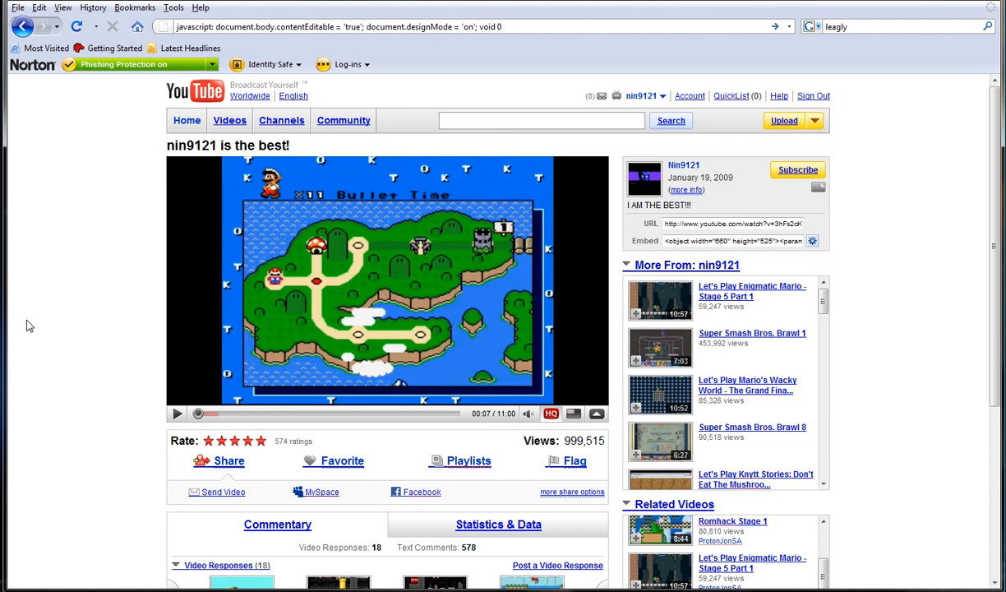
pyautogui.moveTo(159, 413)
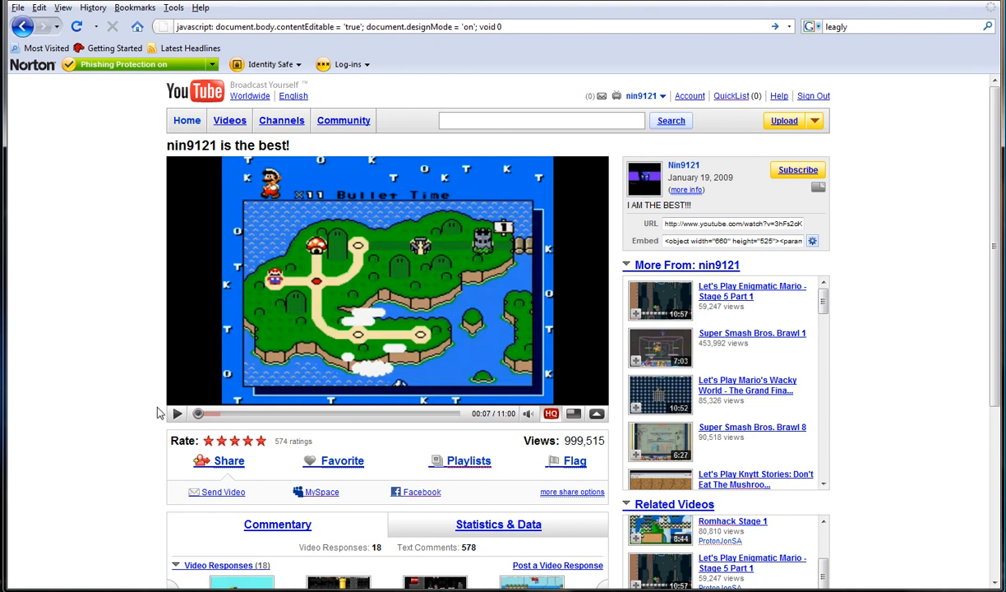
# - Select the page address after setting the views to 999,515
pyautogui.click(337, 27)
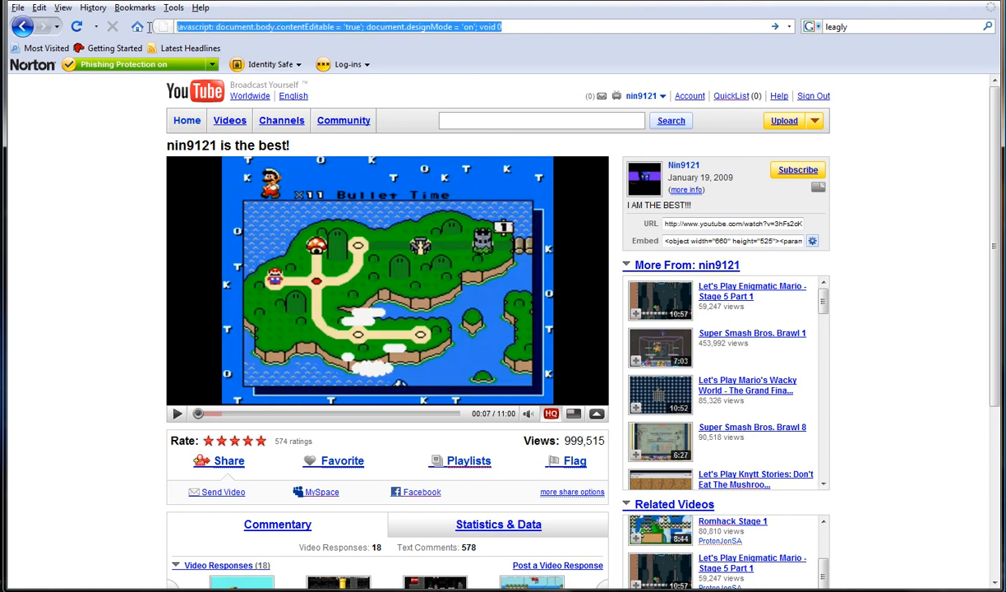